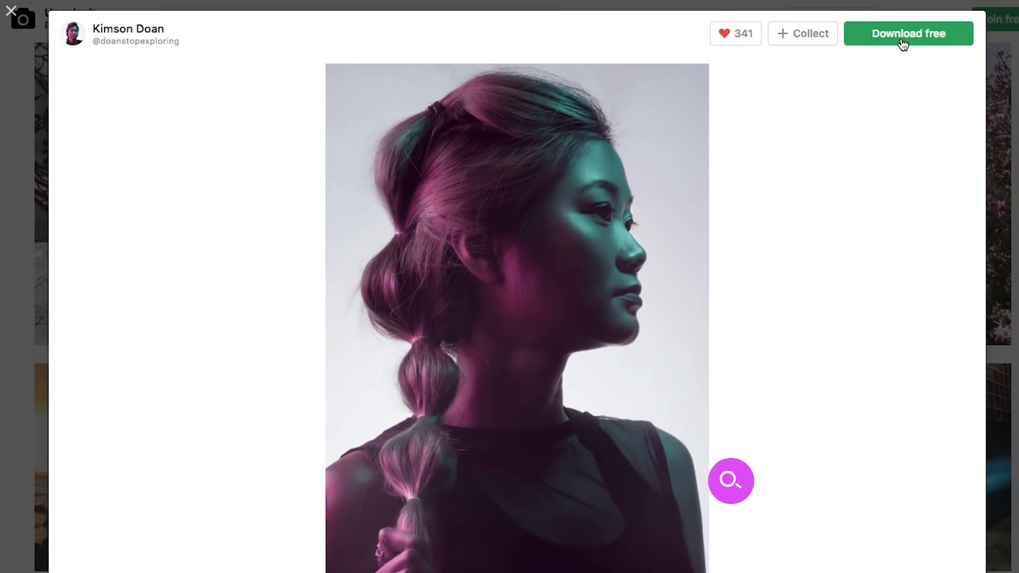
- Download the pink and teal portrait photo from Unsplash
left_click(11, 11)
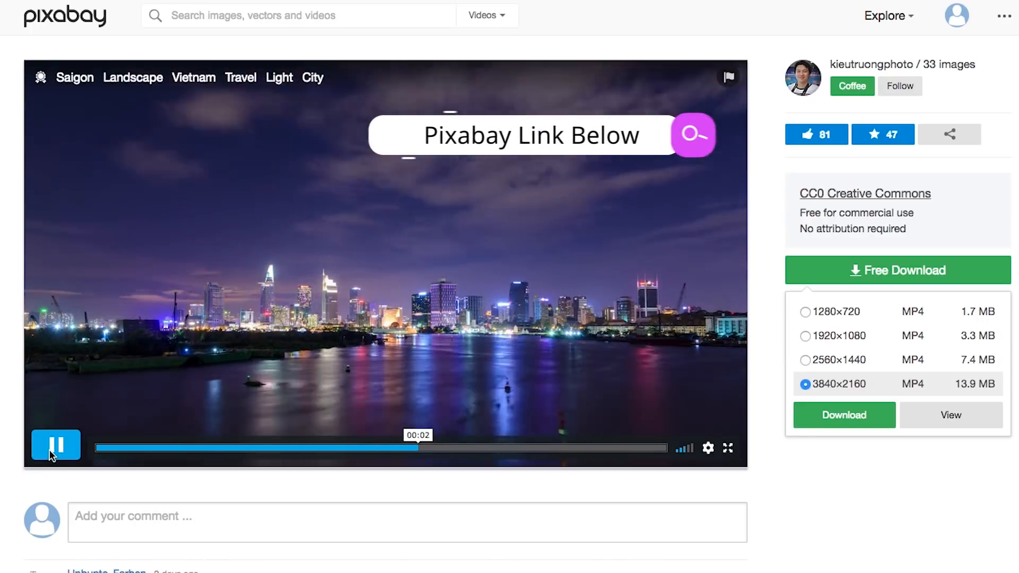
mouse_move(55, 445)
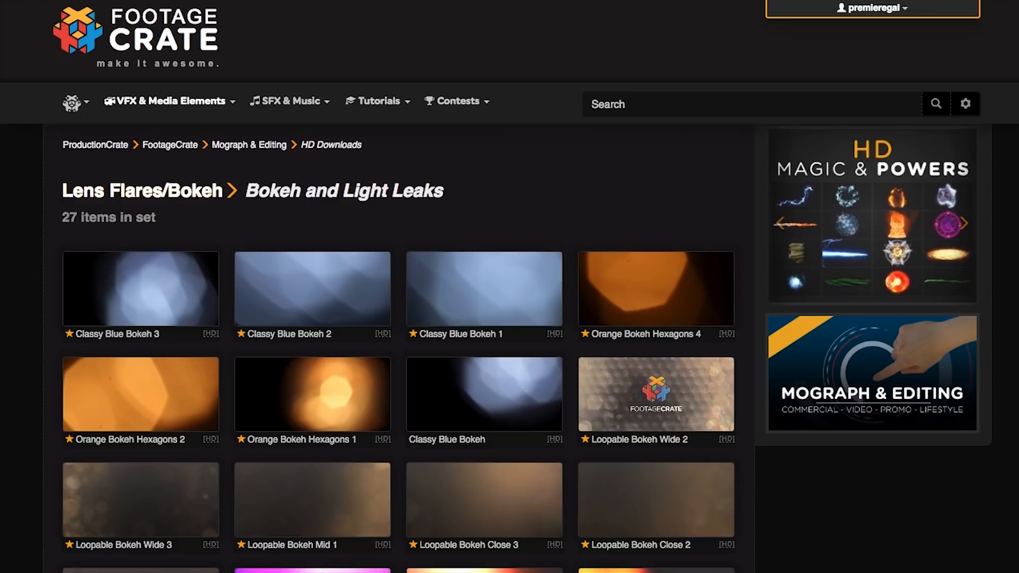
scroll("down", 3)
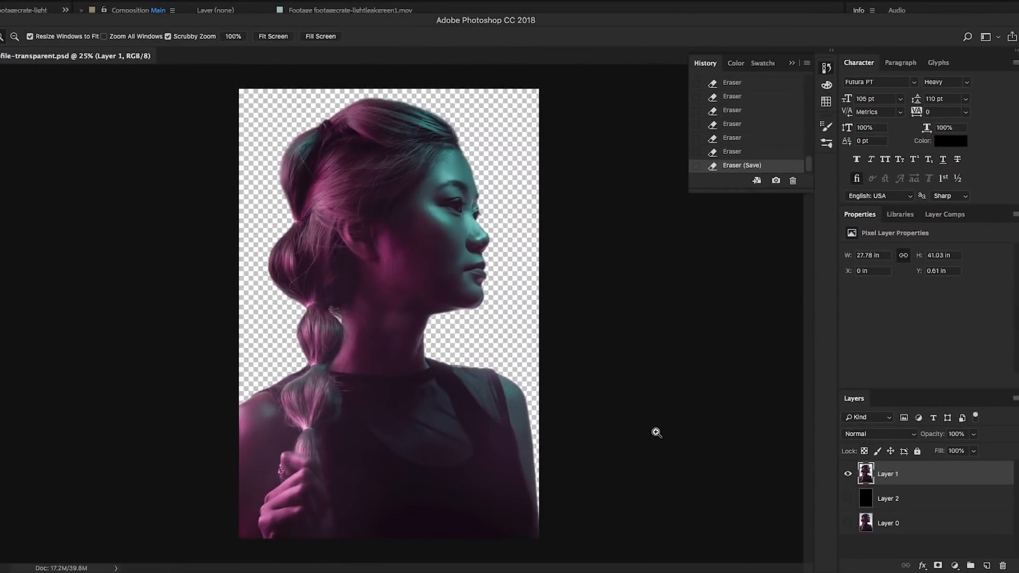
left_click(848, 474)
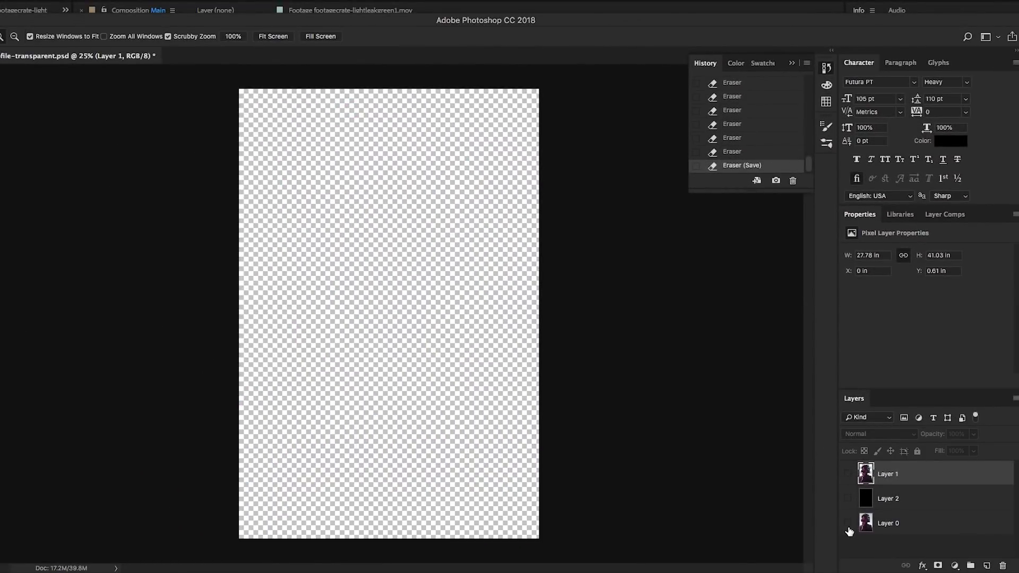
left_click(848, 474)
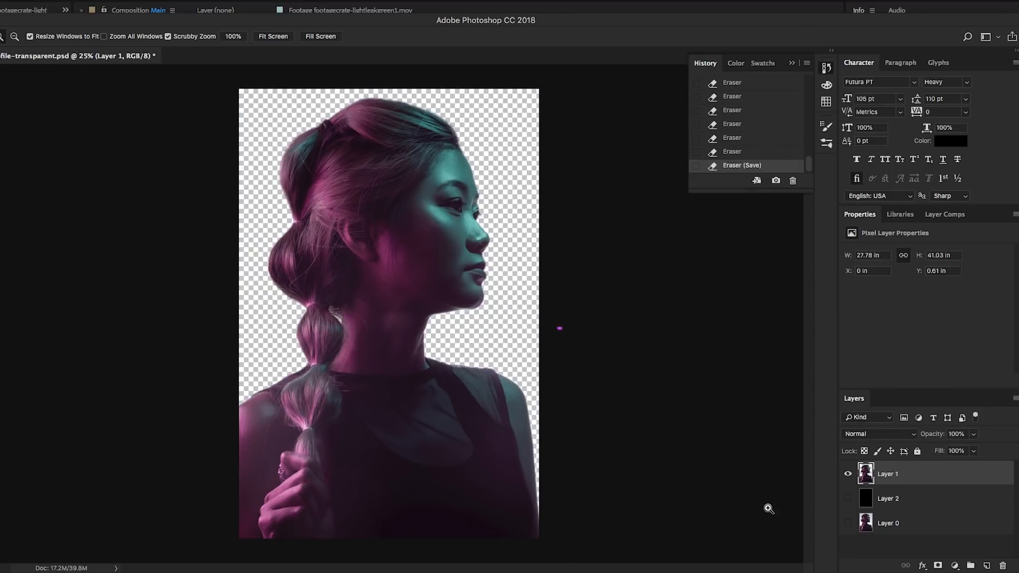
left_click(848, 523)
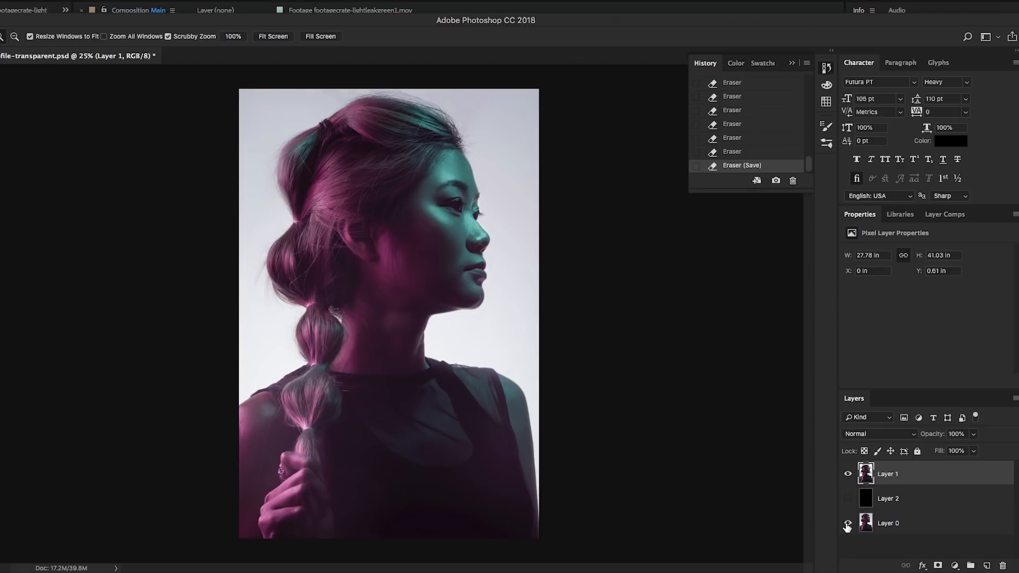
left_click(848, 524)
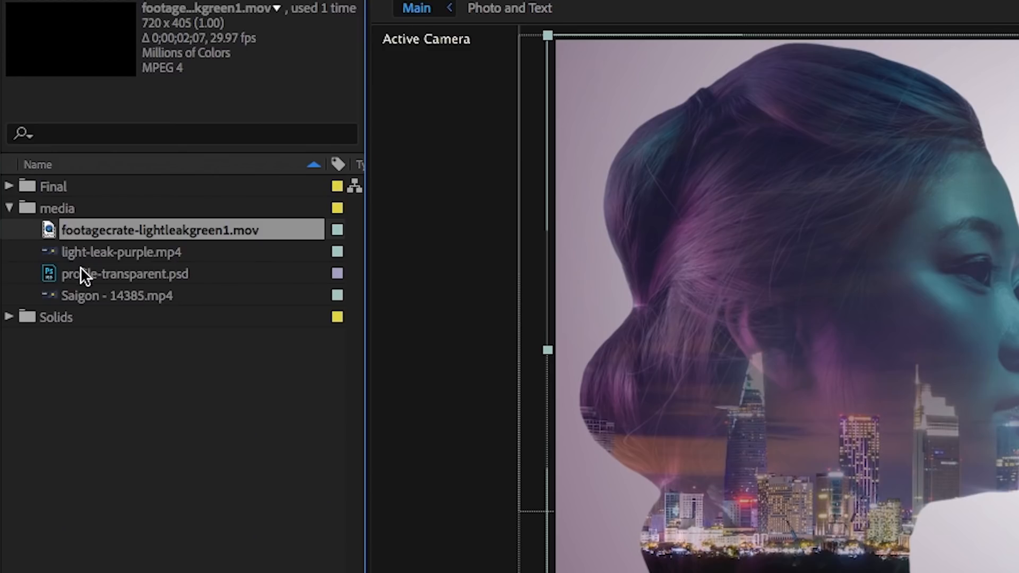
- Review the Saigon clip details, collapse the media folder and start a new composition
left_click(117, 295)
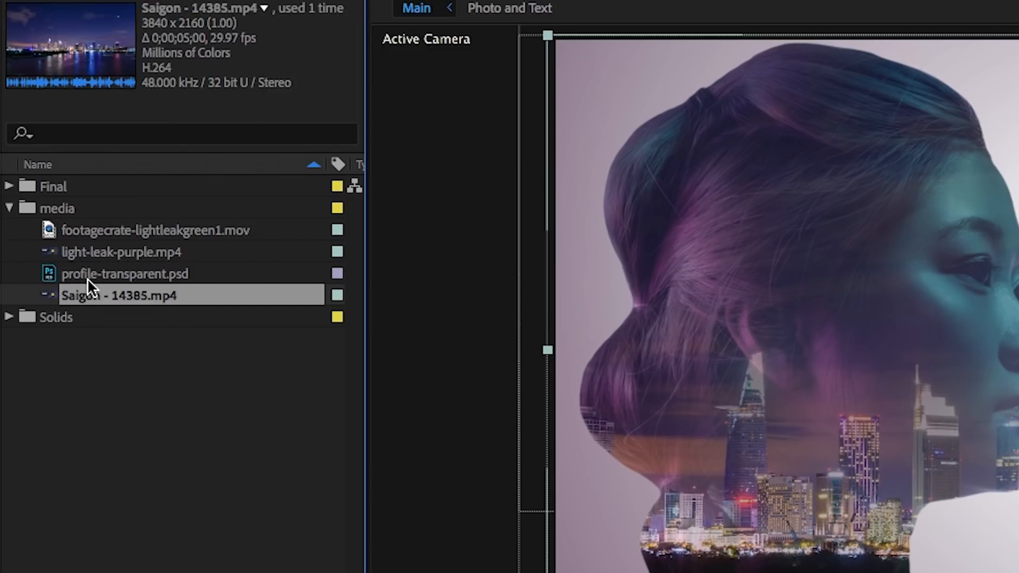
left_click(156, 229)
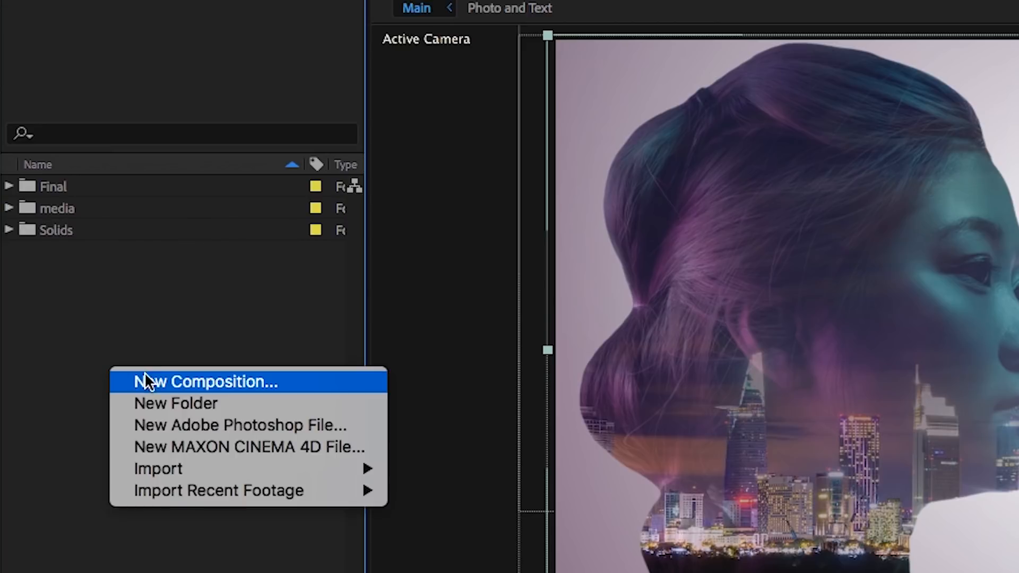
left_click(206, 382)
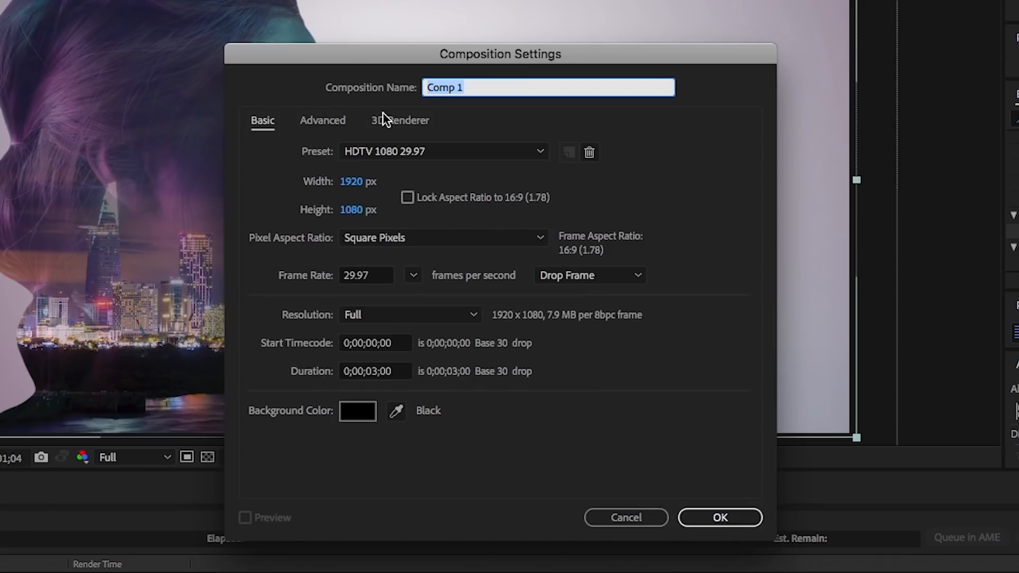
mouse_move(421, 191)
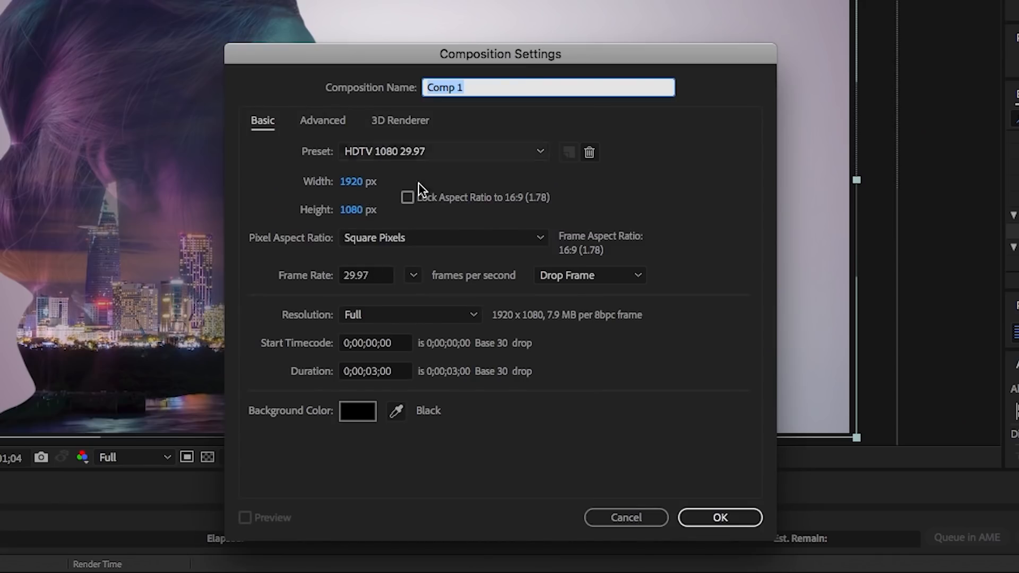
- Give the composition a 0;00;06;00 duration, name it 'main' and confirm
left_click(375, 371)
type("1")
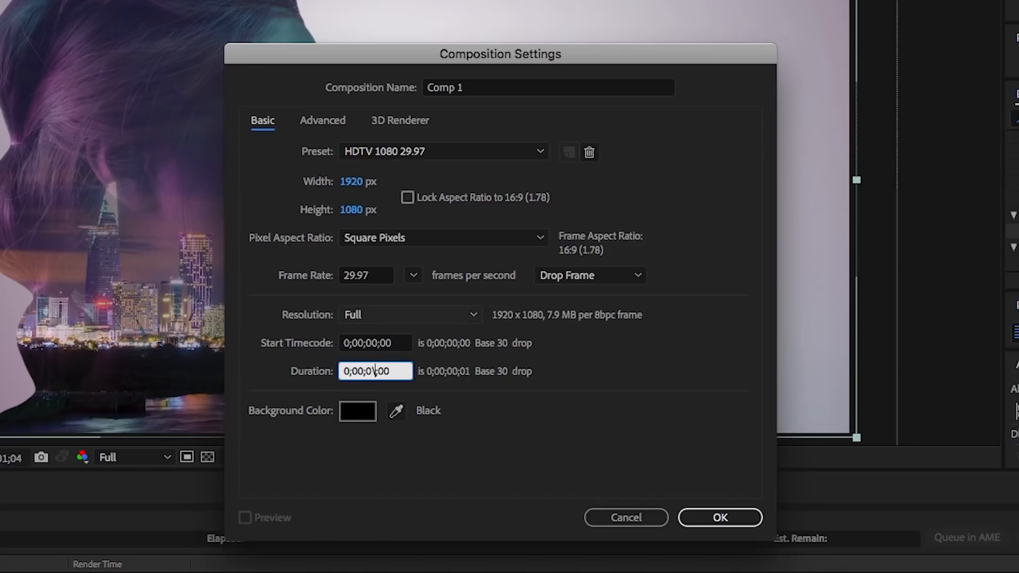
left_click(546, 87)
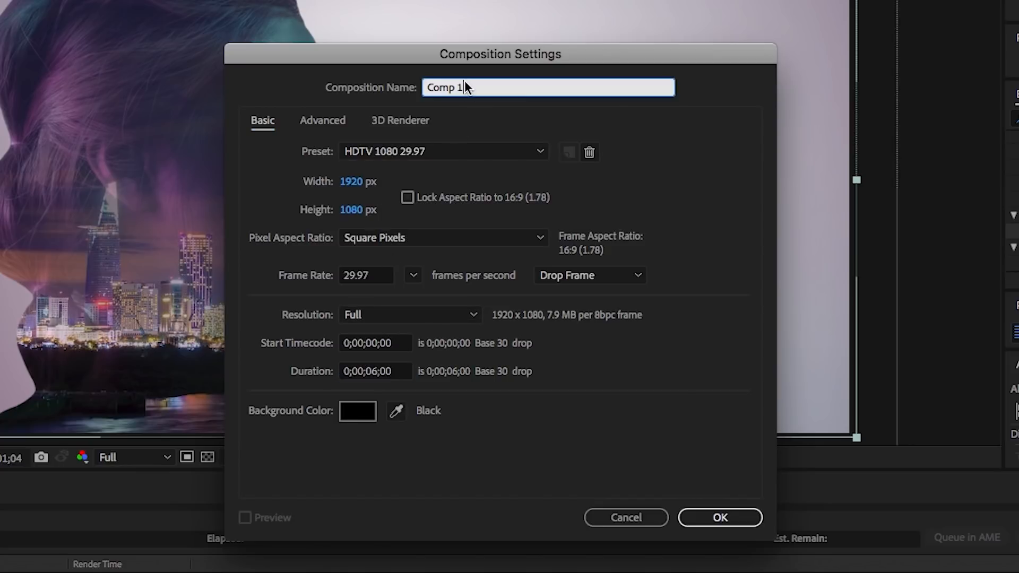
type("main")
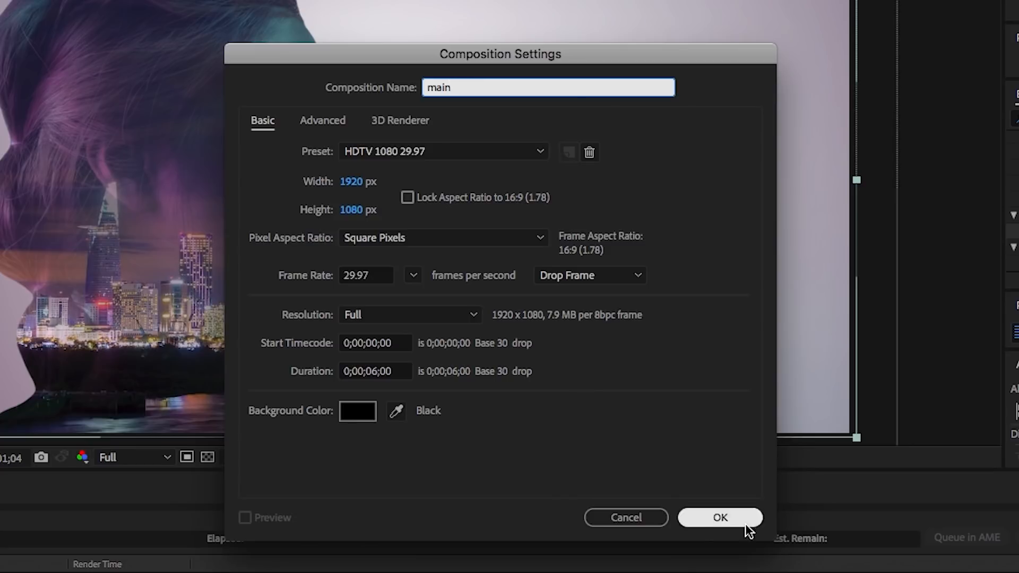
left_click(720, 518)
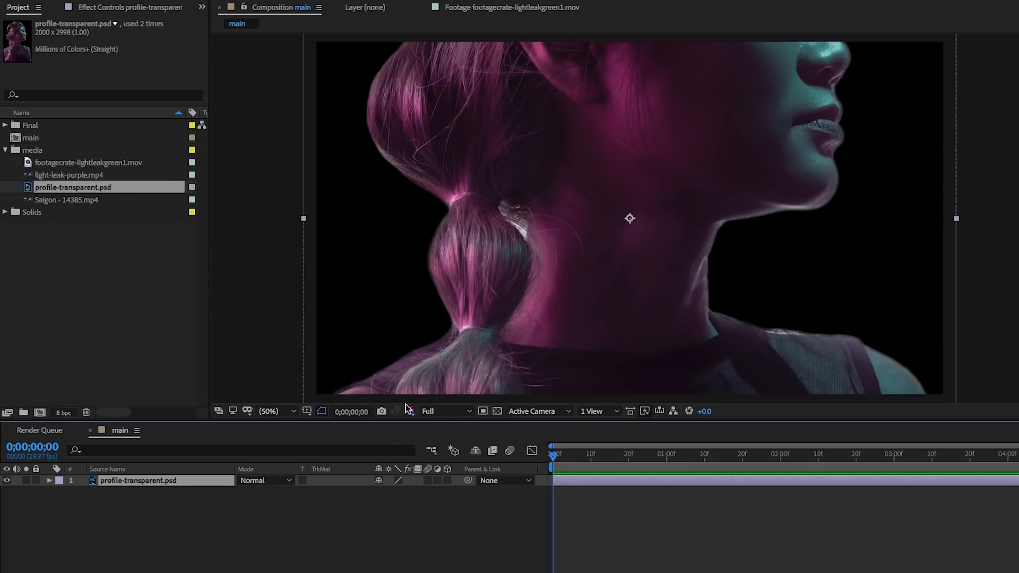
- Set viewer magnification to 25%, then toggle the Transparency Grid on and off around the shrunk portrait
left_click(273, 411)
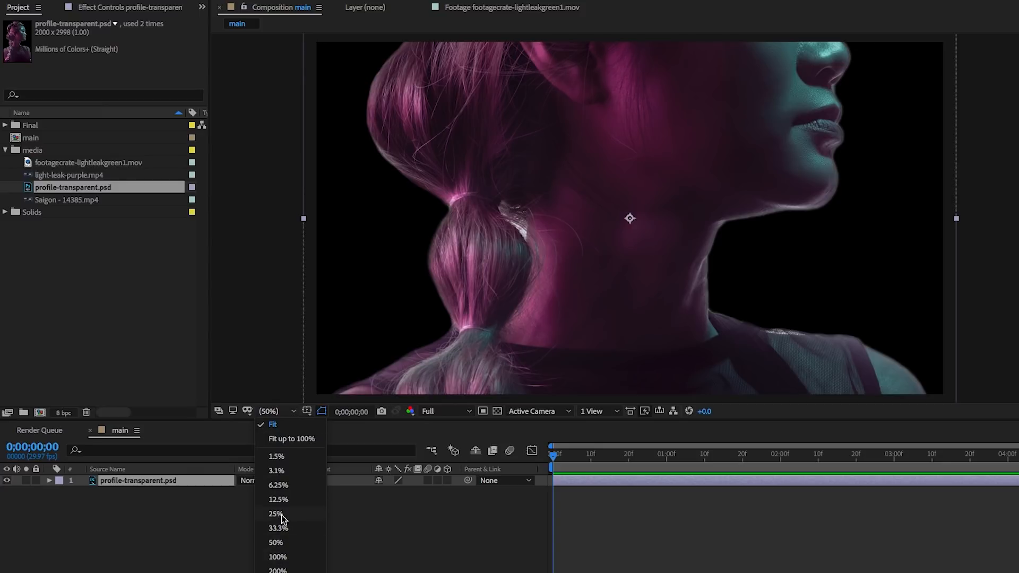
left_click(276, 514)
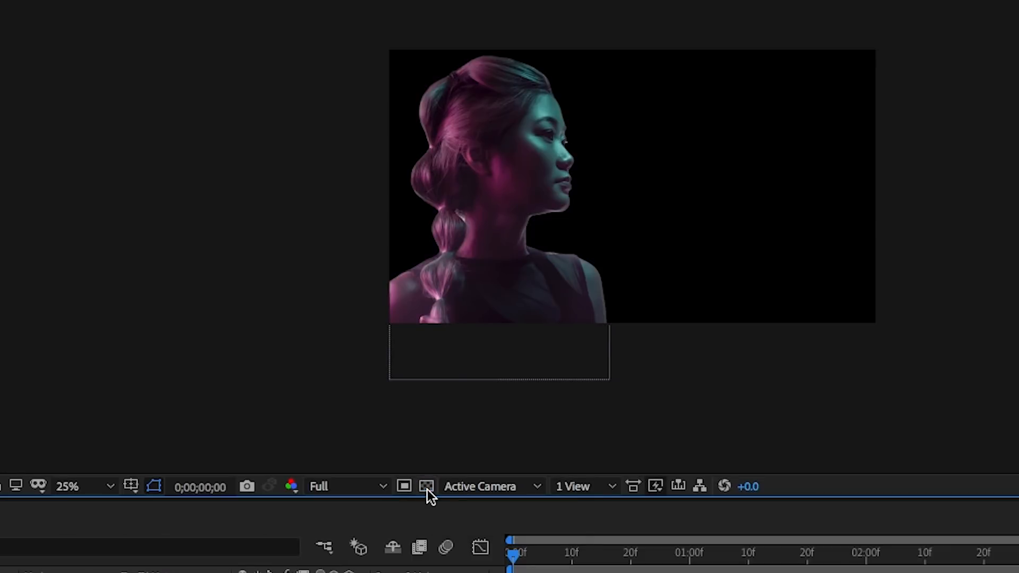
left_click(427, 486)
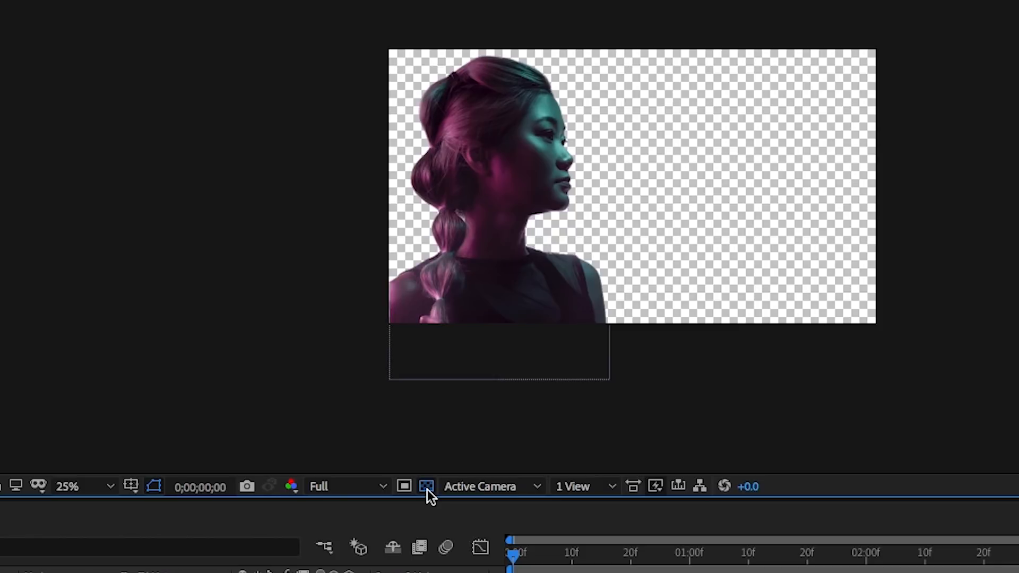
left_click(426, 486)
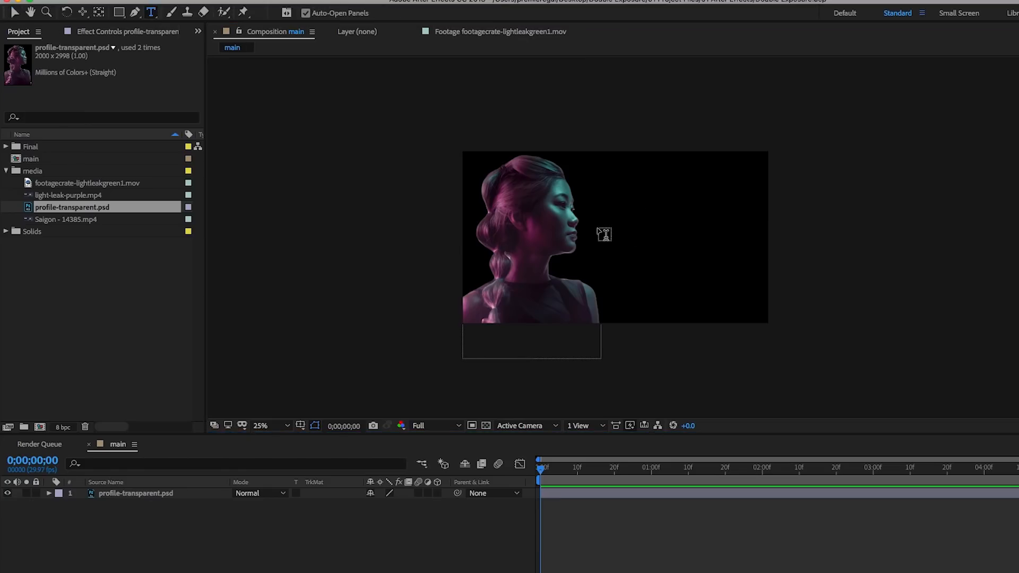
- Type the two-line title DOUBLE EXPOSURE in Burnaby Stencil beside the portrait
type("D")
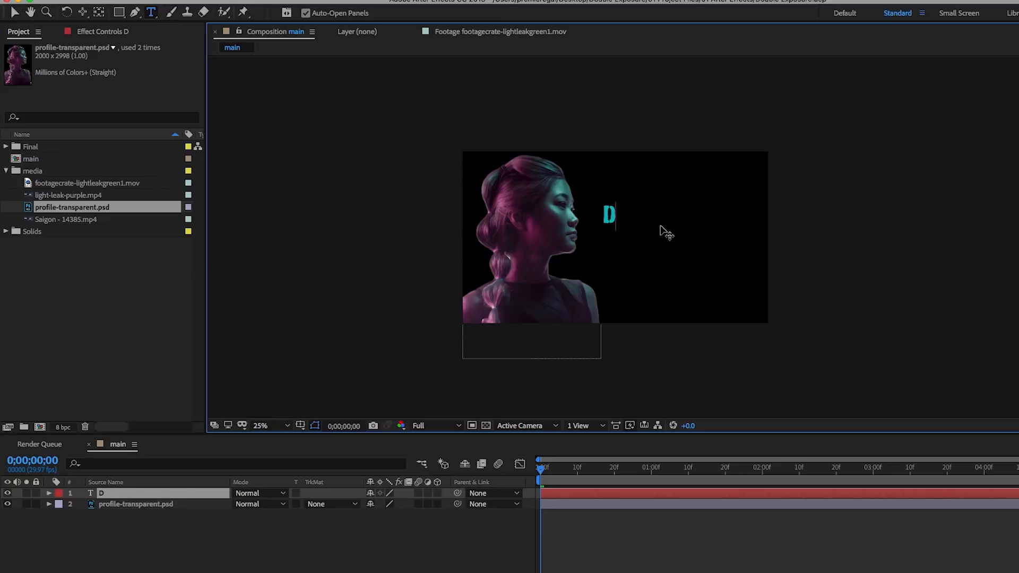
type("OUBLE")
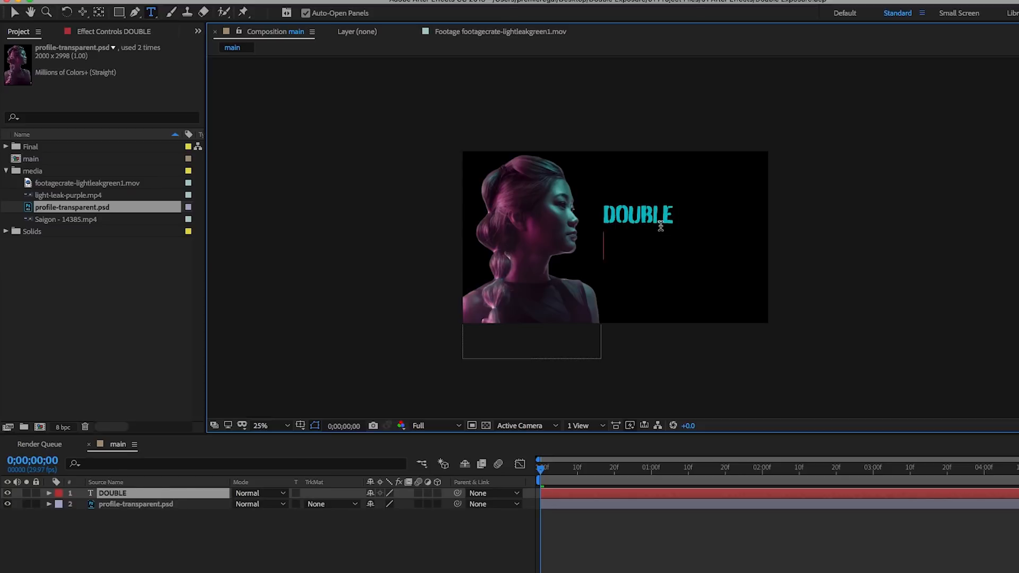
type("EXPOS")
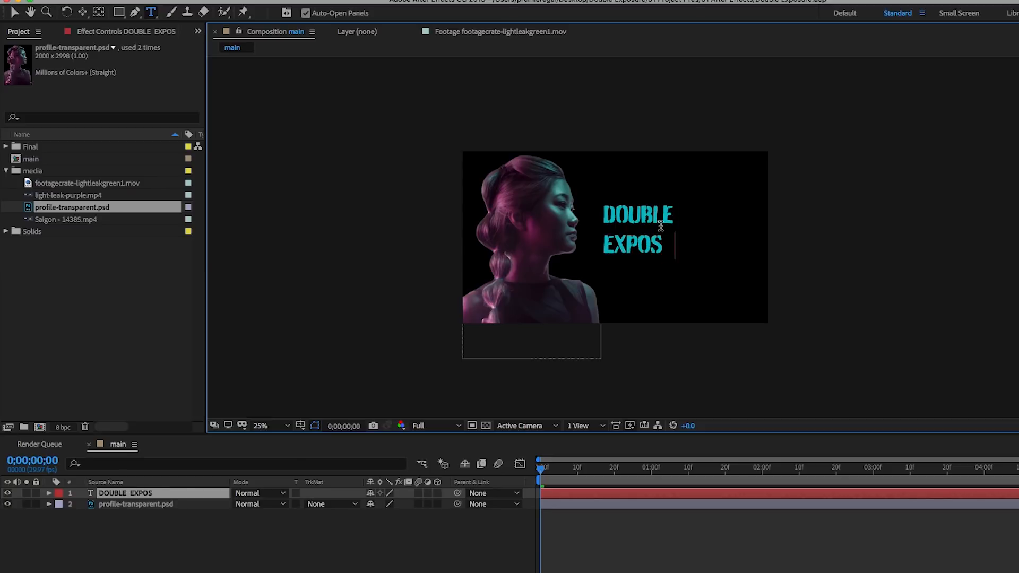
type("URE")
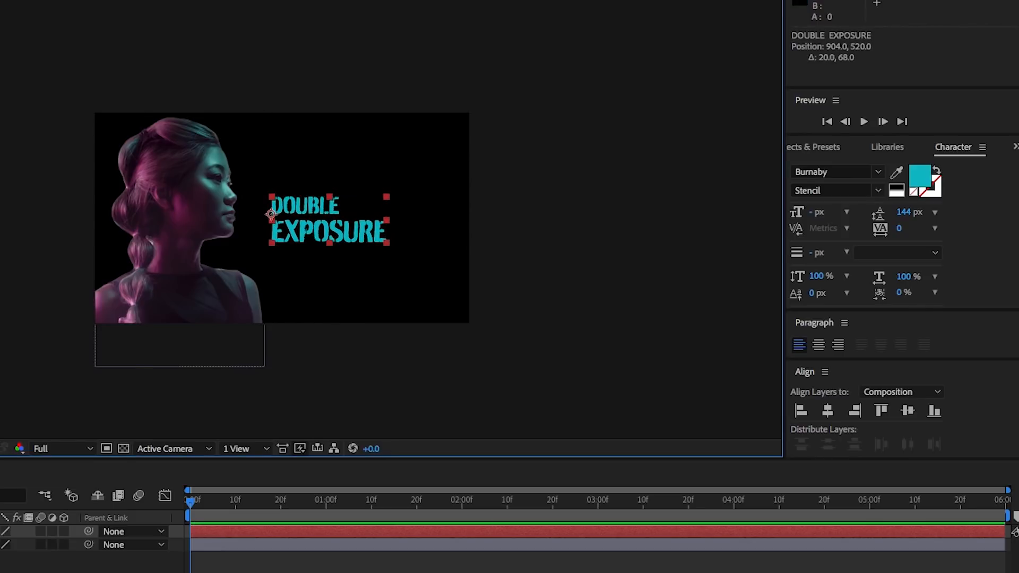
- Pre-compose the title and portrait layers as 'Photo and Text' and return to the main composition
right_click(147, 393)
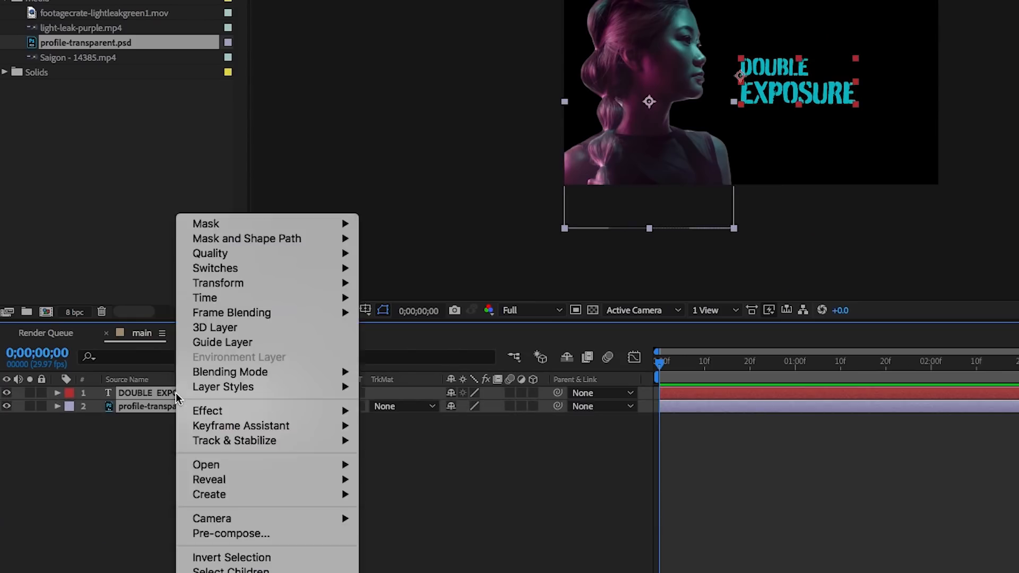
left_click(230, 533)
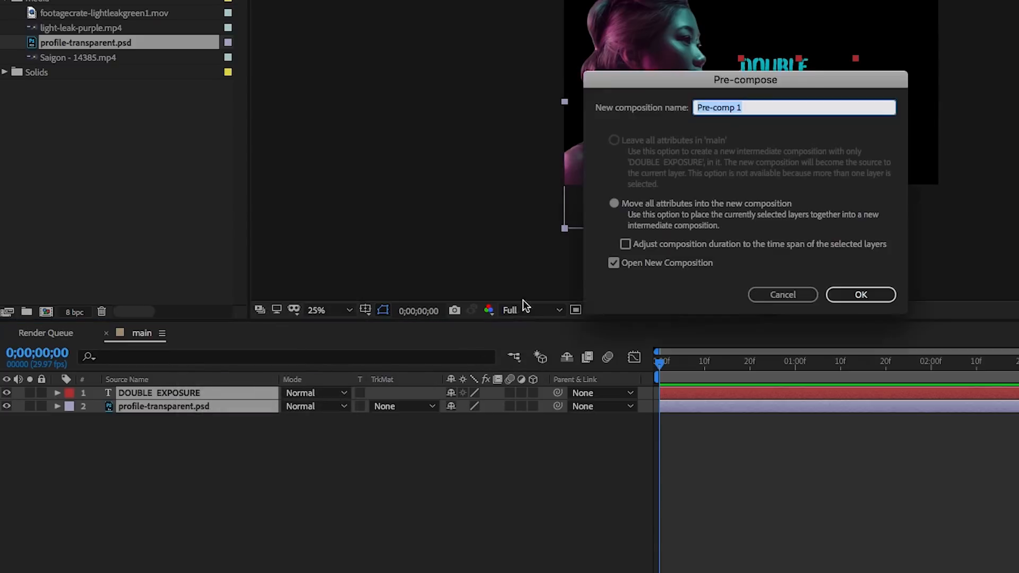
type("Pa")
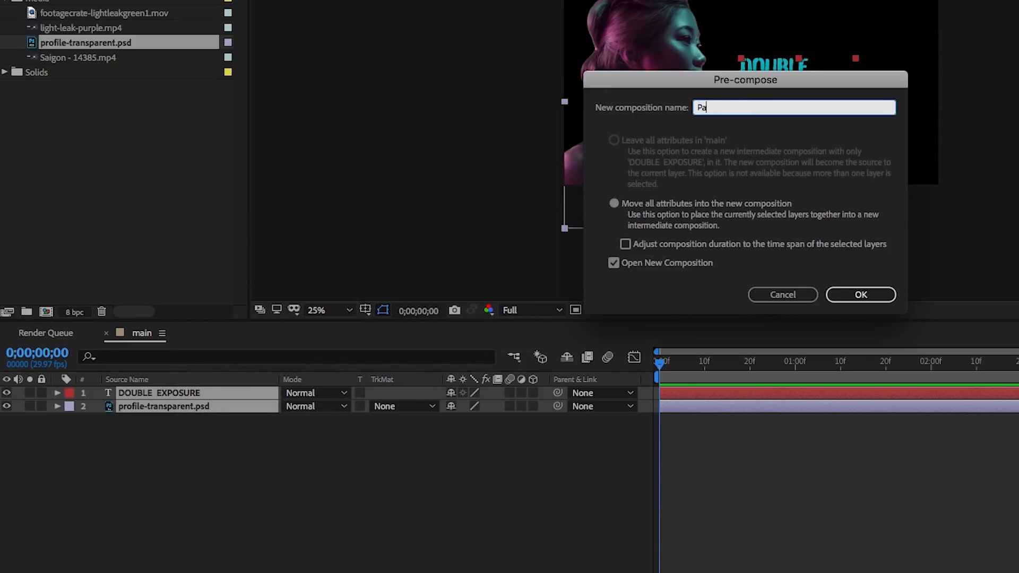
type("hoto and Te")
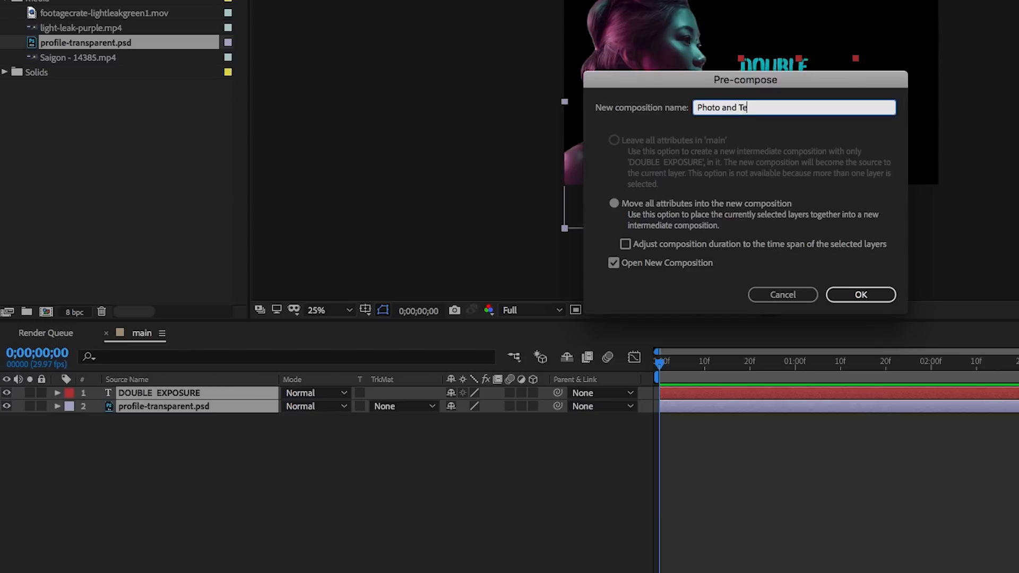
left_click(860, 295)
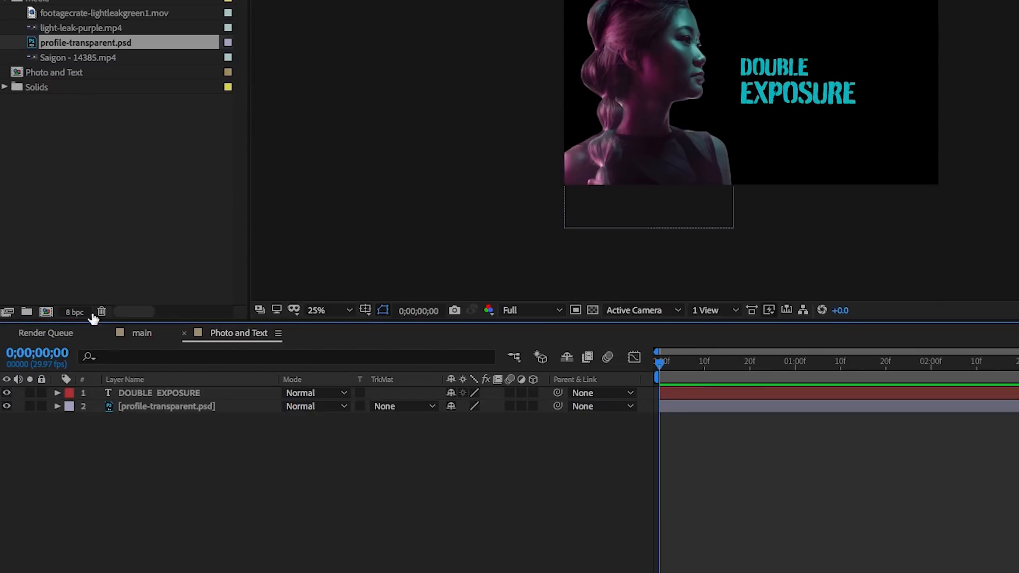
left_click(141, 333)
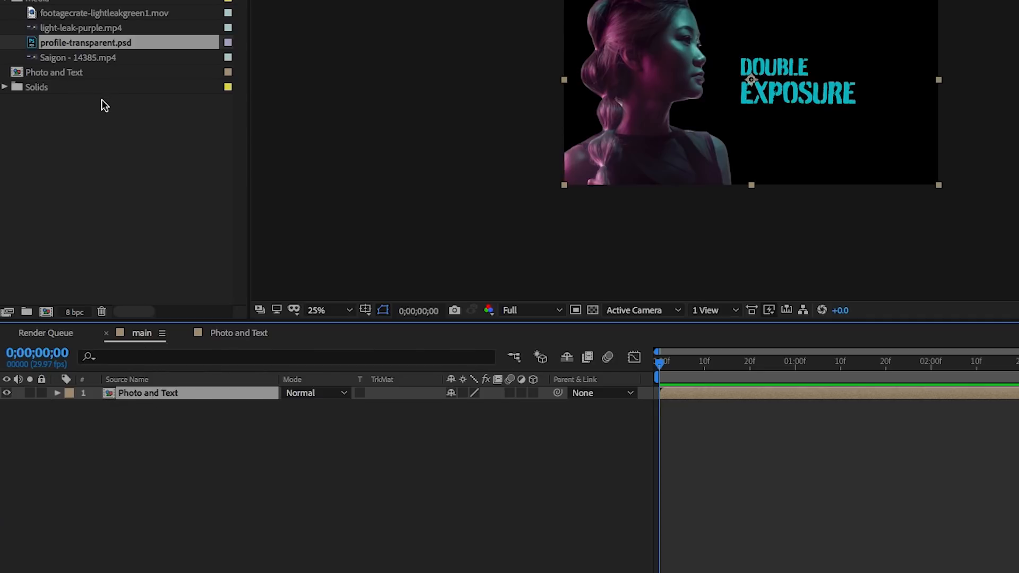
- Add the Saigon footage below Photo and Text and rename it 'Background Exposure'
left_click(79, 57)
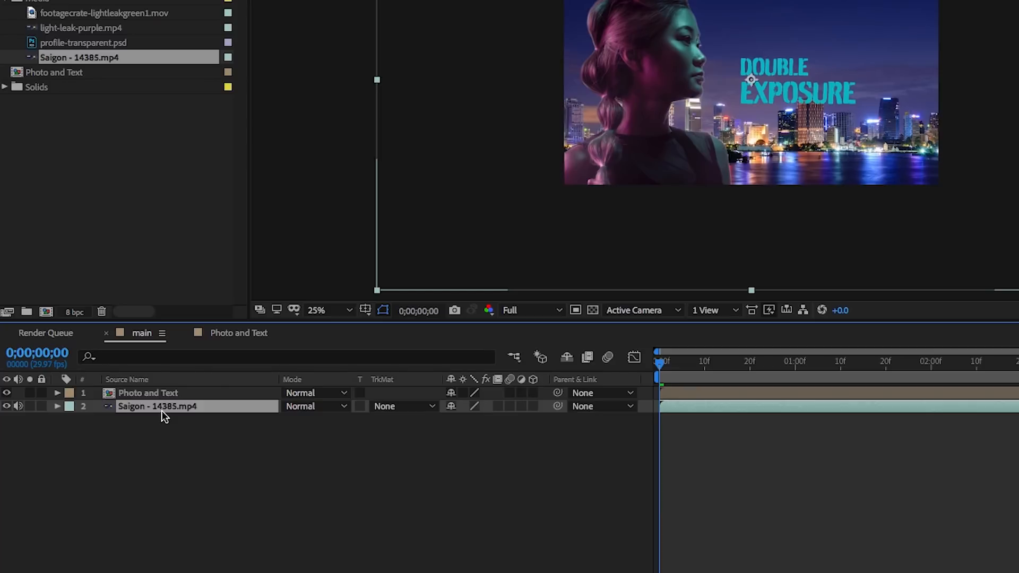
mouse_move(707, 310)
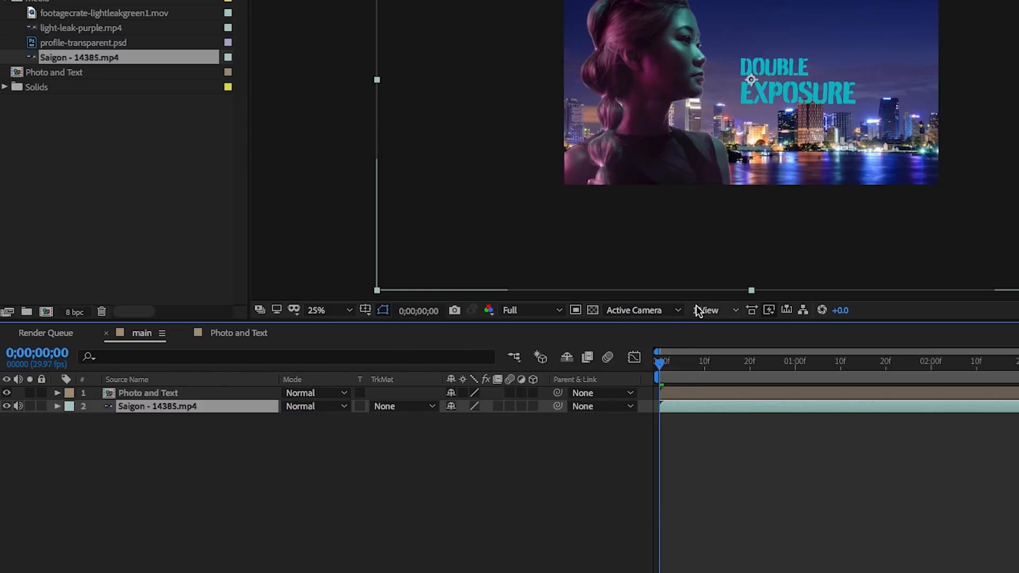
left_click(708, 310)
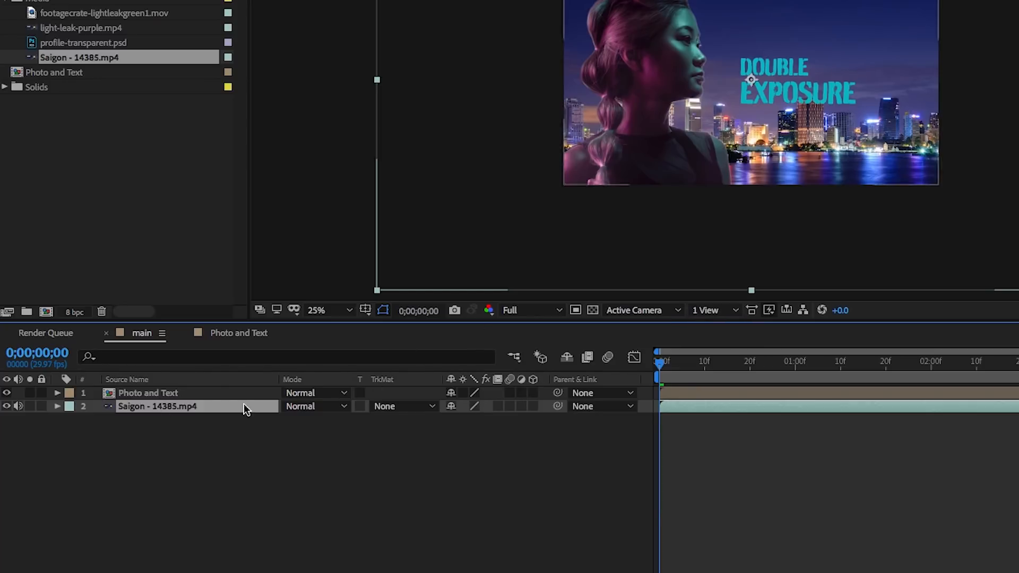
mouse_move(179, 414)
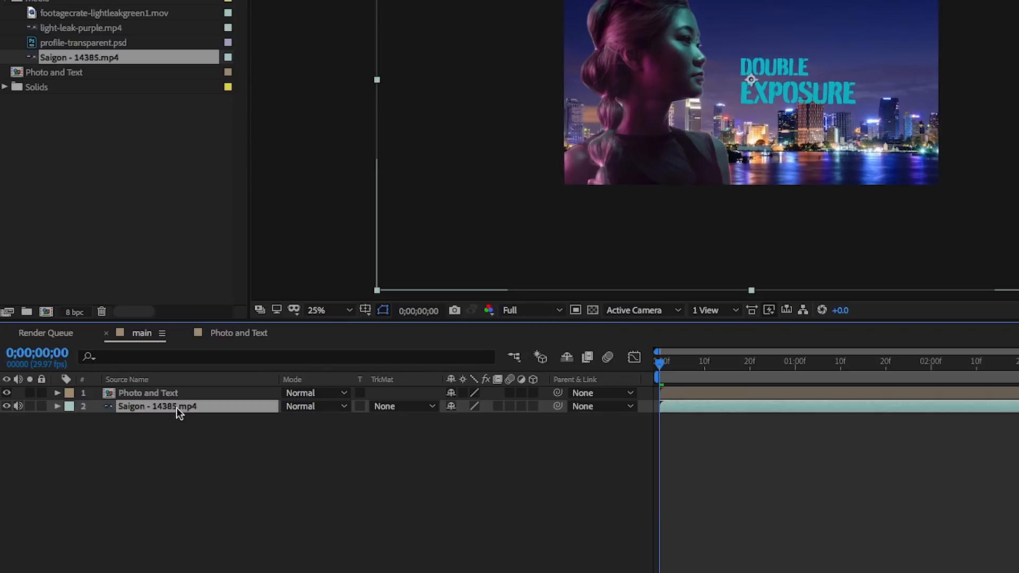
double_click(156, 407)
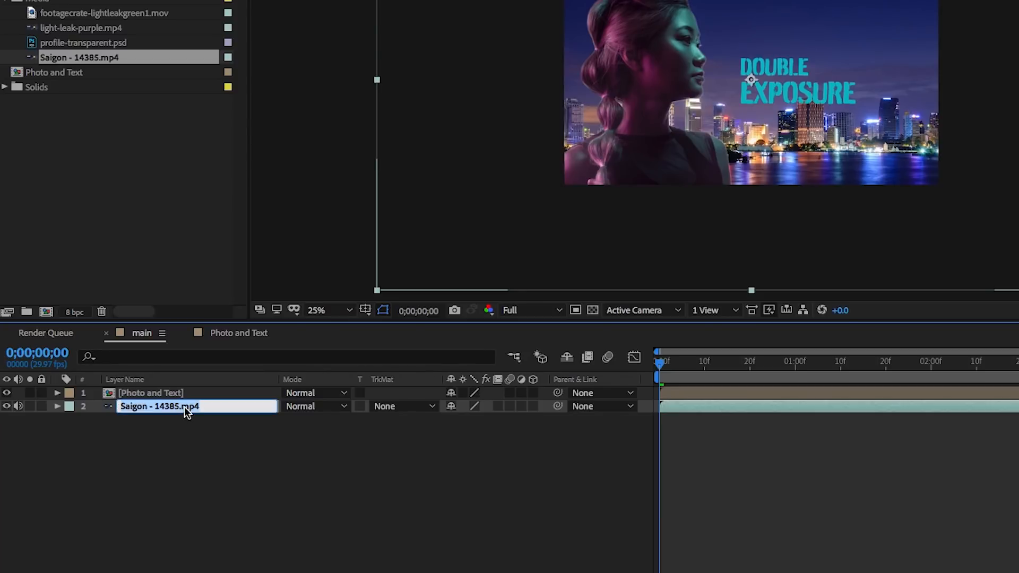
type("Background E")
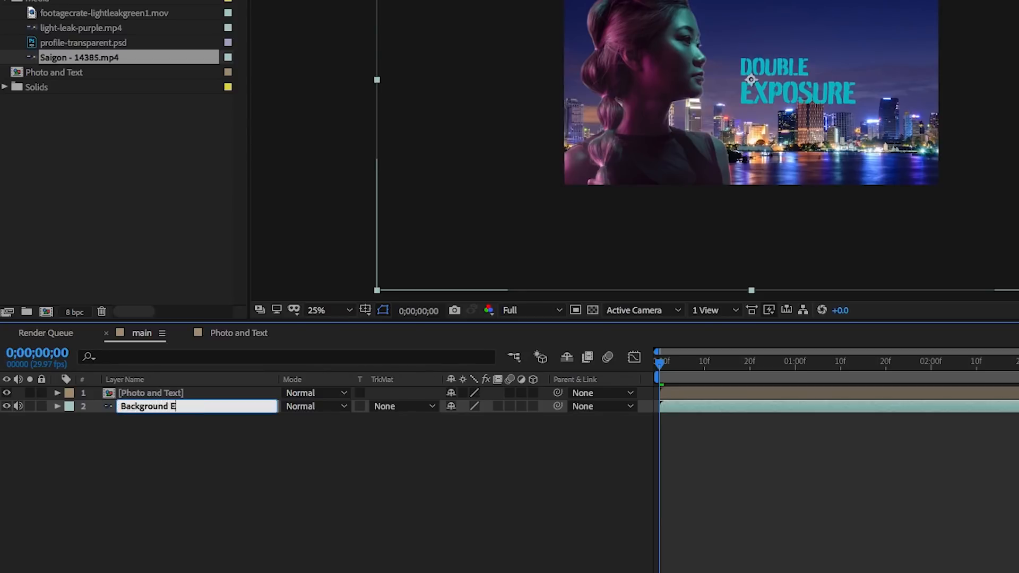
type("xposure")
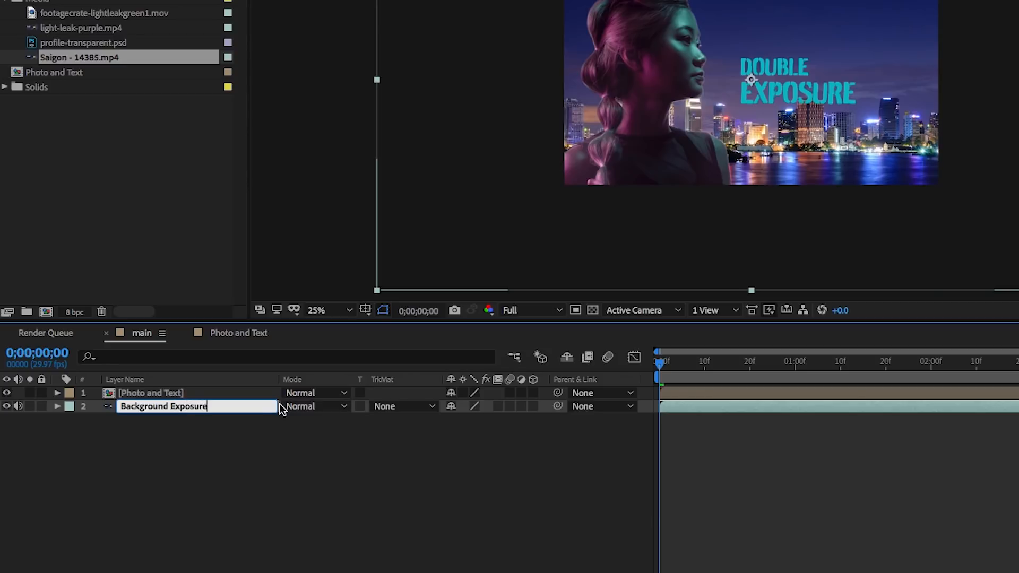
- Set Background Exposure's track matte to Alpha Matte '[Photo and Text]'
left_click(402, 406)
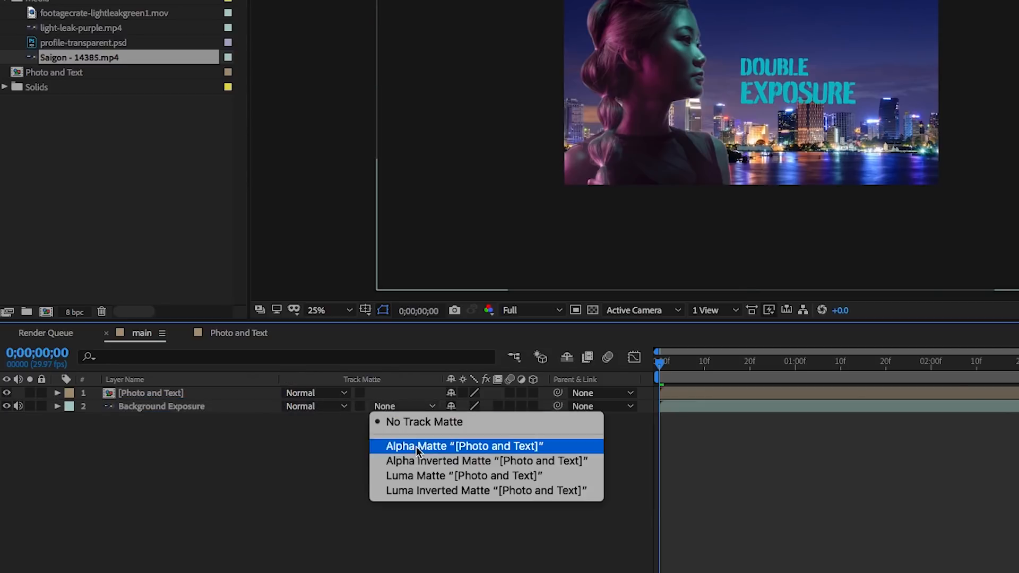
left_click(463, 446)
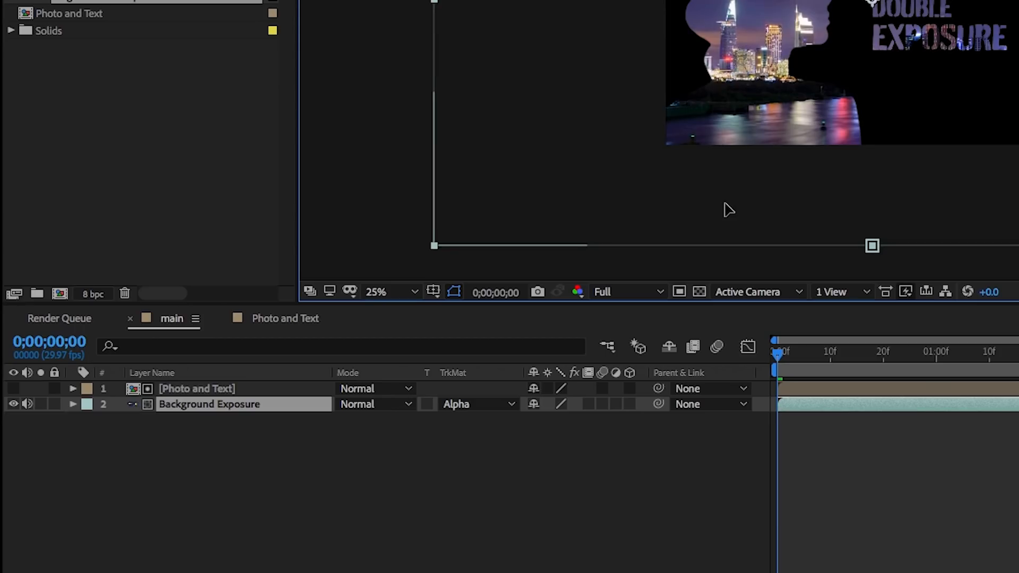
double_click(209, 404)
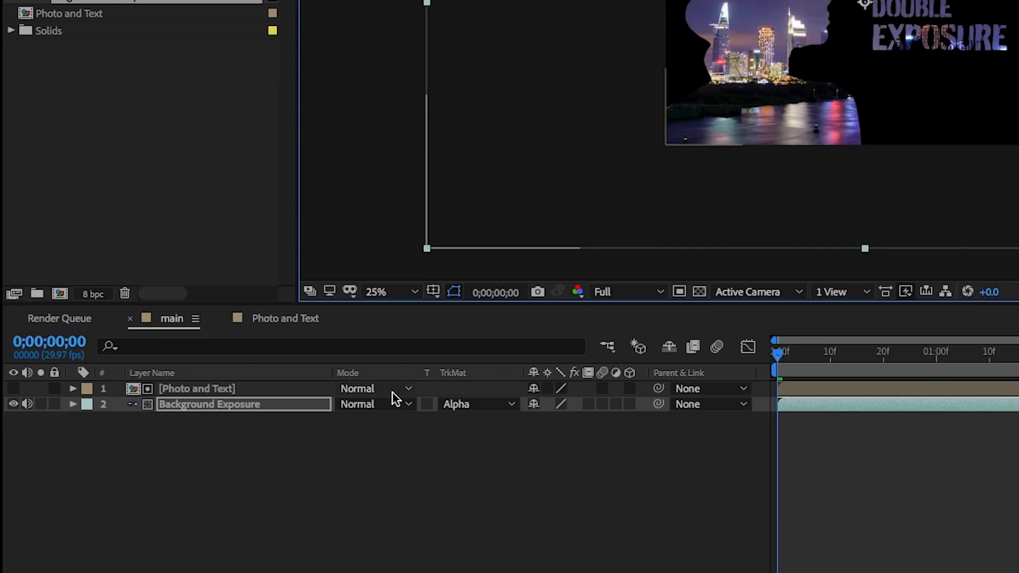
mouse_move(368, 340)
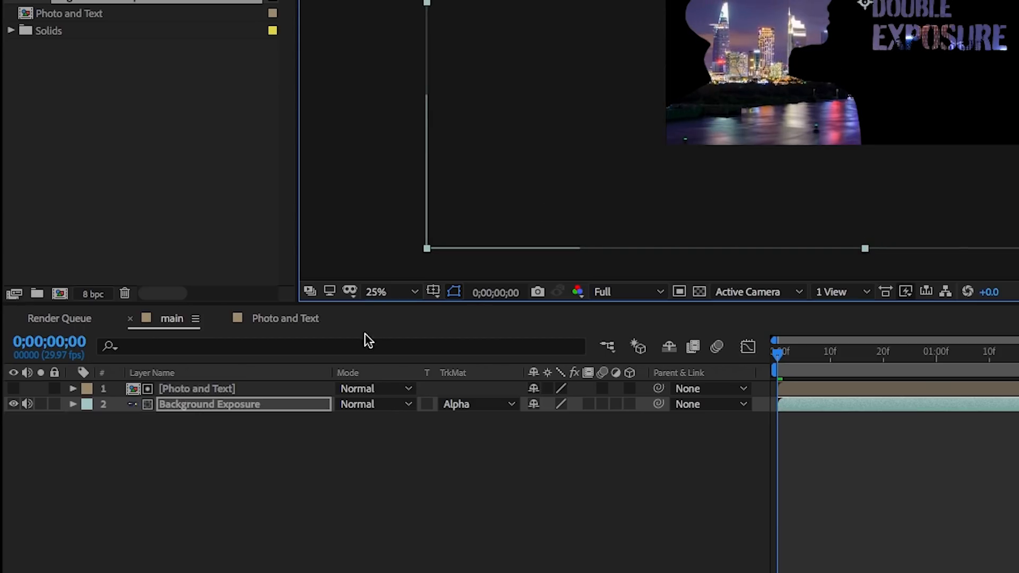
left_click(197, 389)
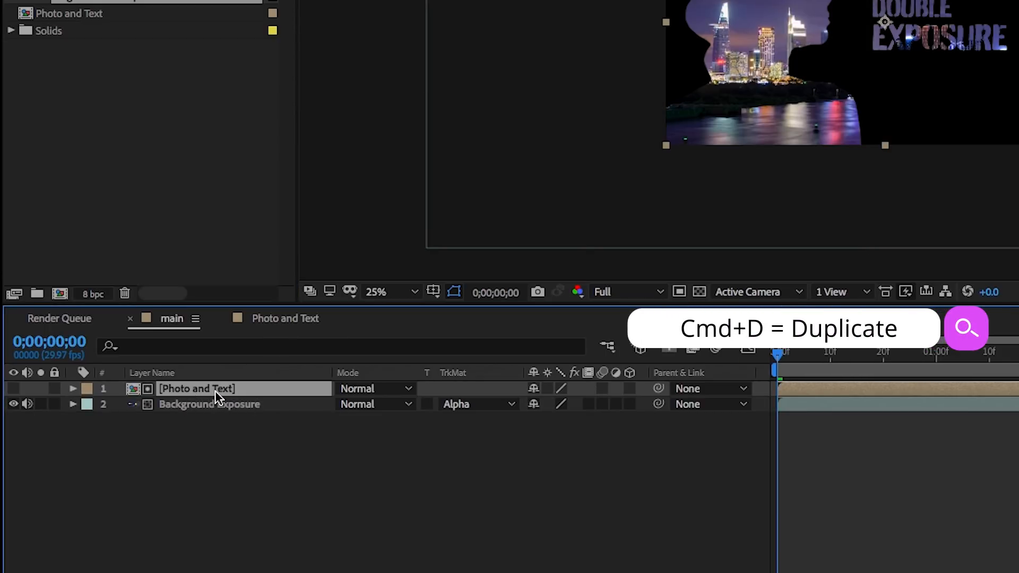
- Duplicate Photo and Text and draw a rectangle mask on the top copy
key("Cmd+D")
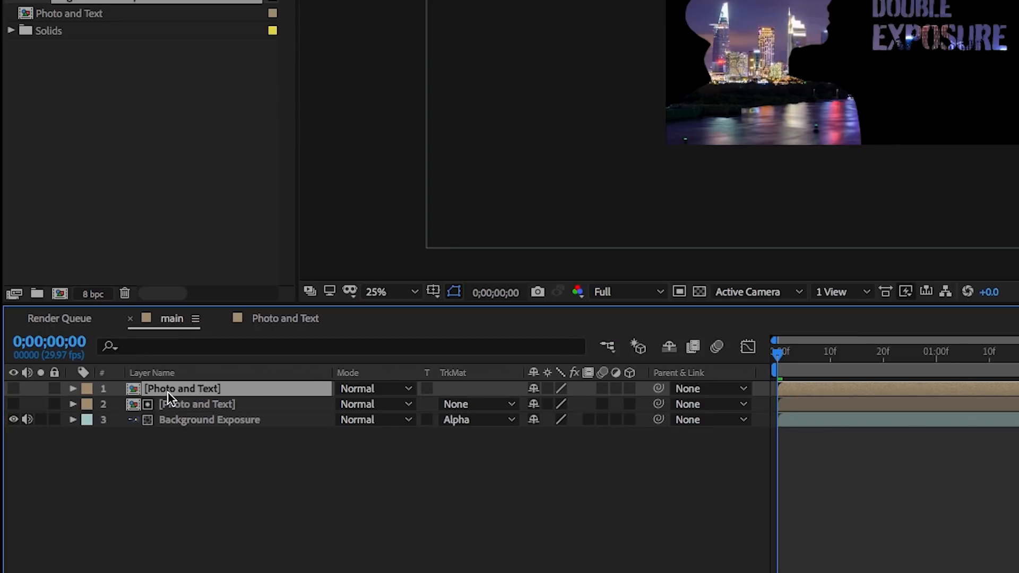
left_click(13, 404)
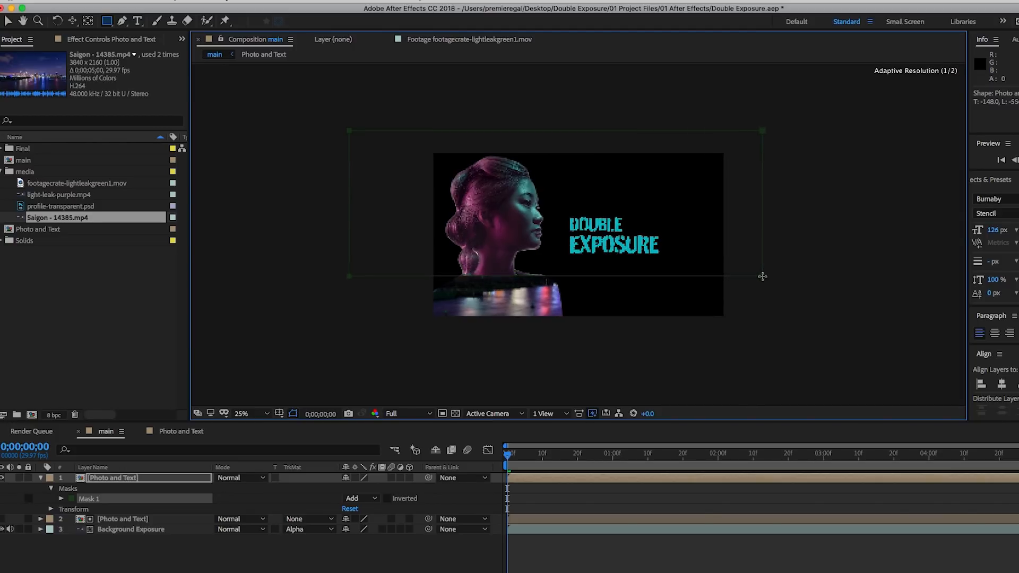
left_click(61, 489)
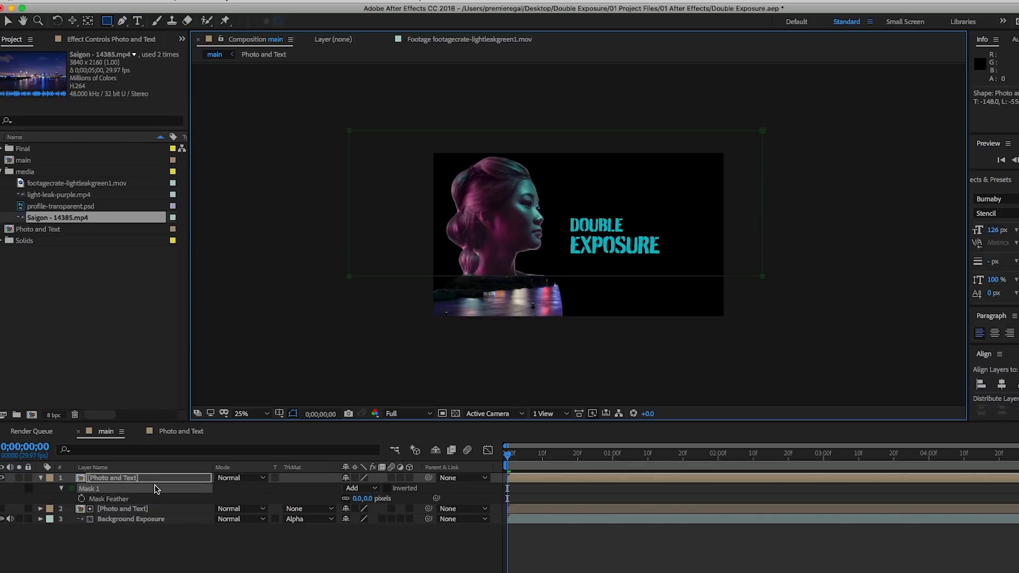
- Feather the mask edges and lower the top copy's opacity to 65%
key("f")
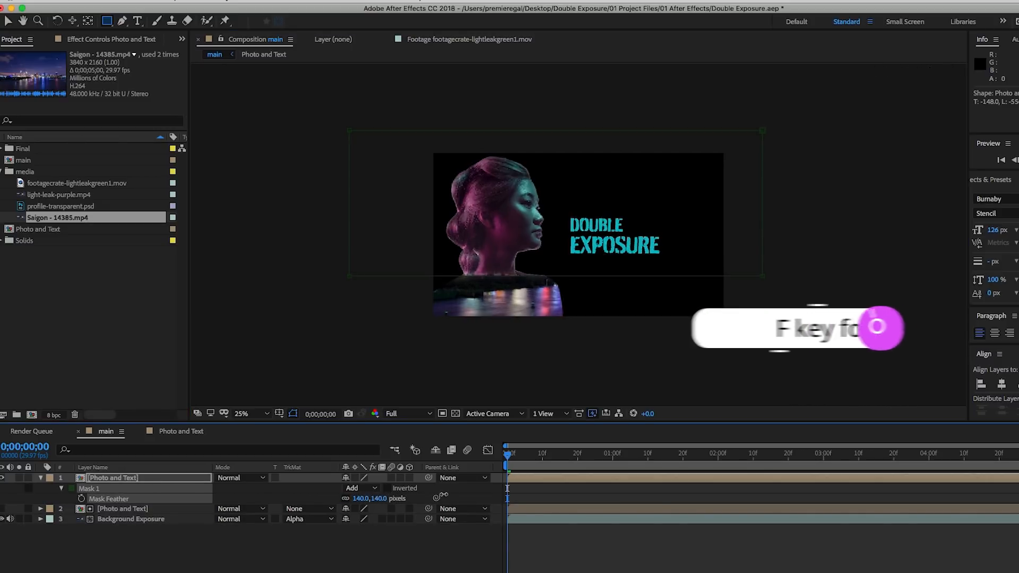
key("f")
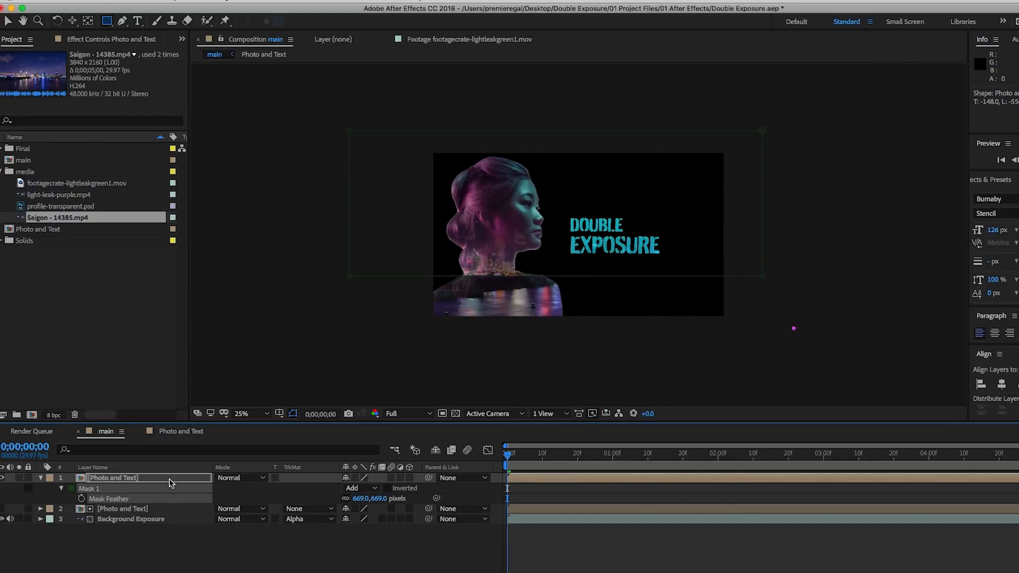
key("t")
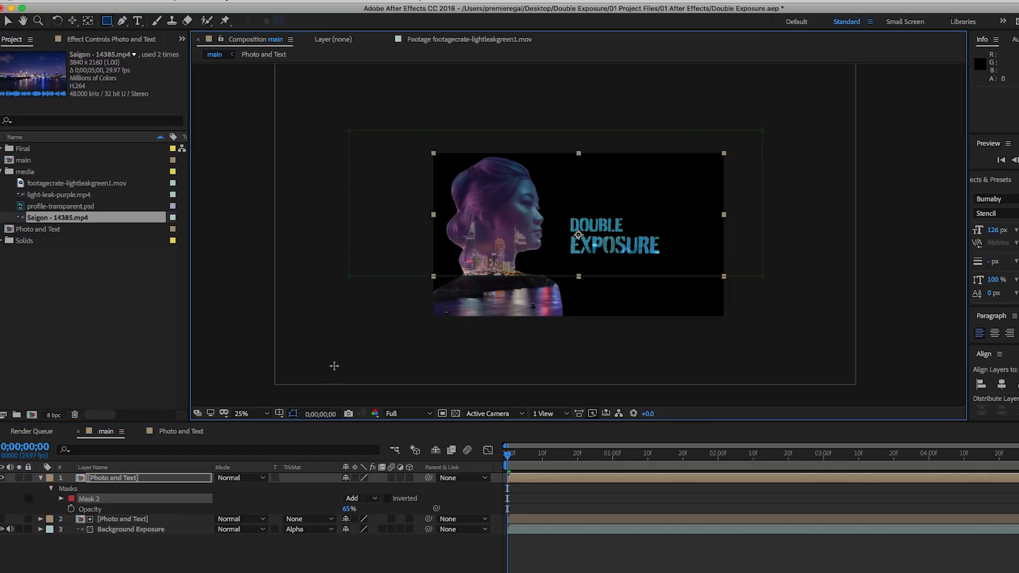
- Set magnification to 50% and create a white solid layer at the bottom of the stack
left_click(252, 414)
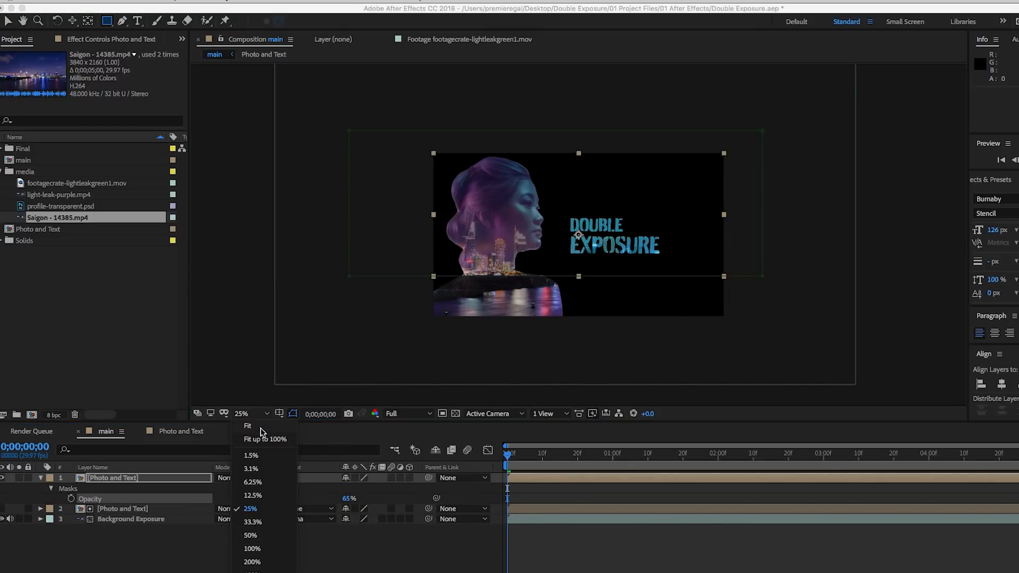
left_click(250, 535)
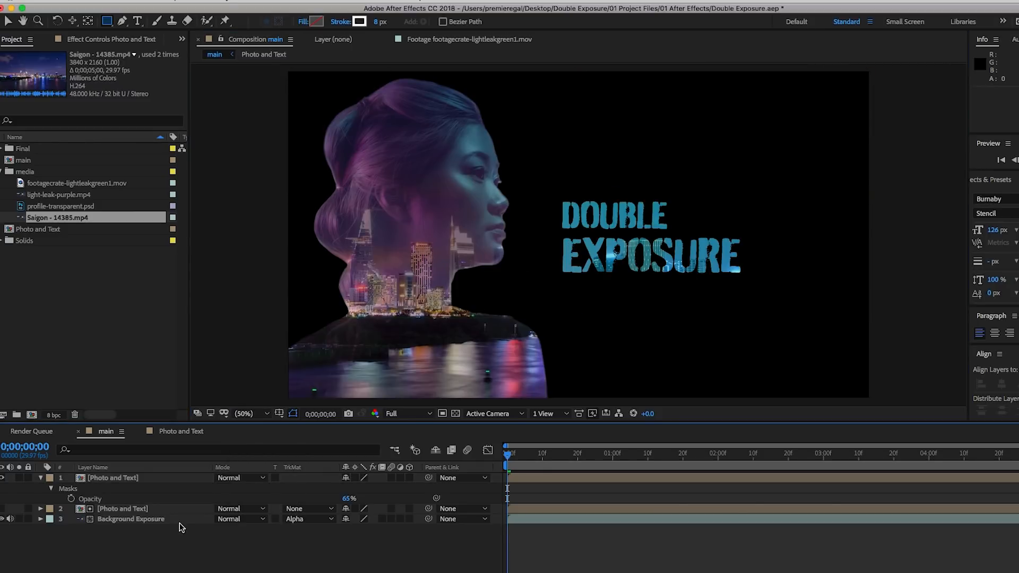
left_click(40, 478)
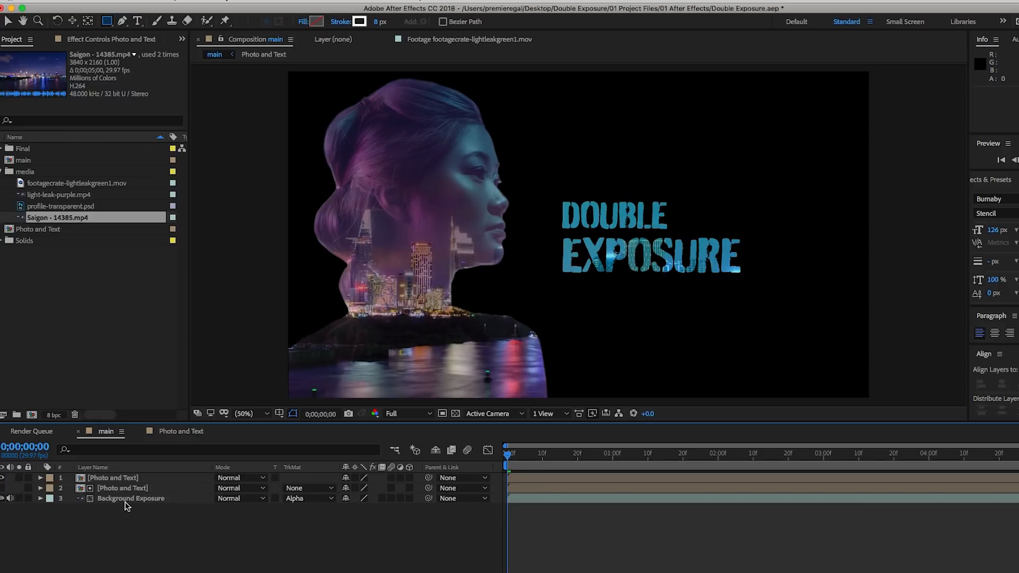
mouse_move(116, 527)
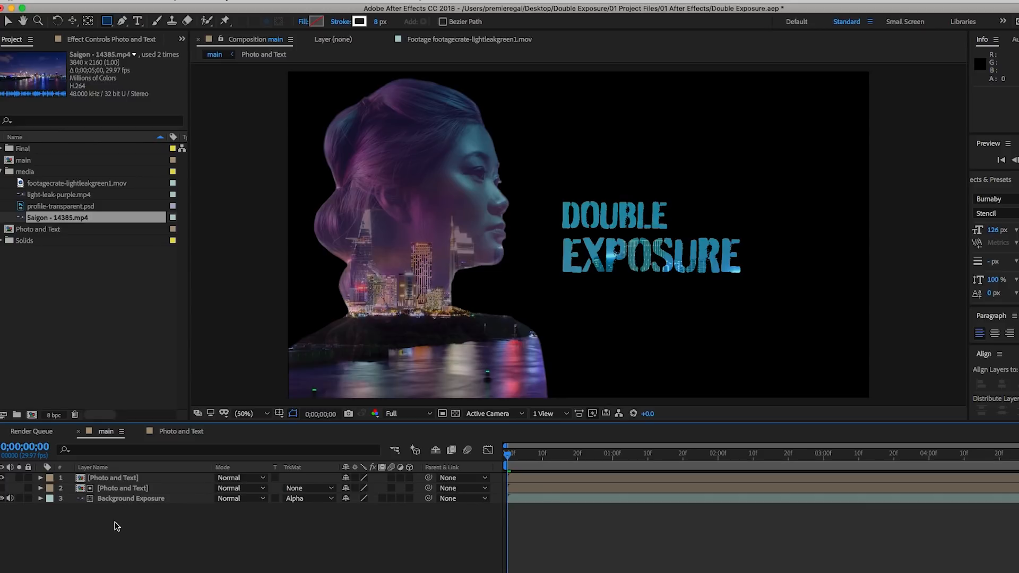
right_click(117, 510)
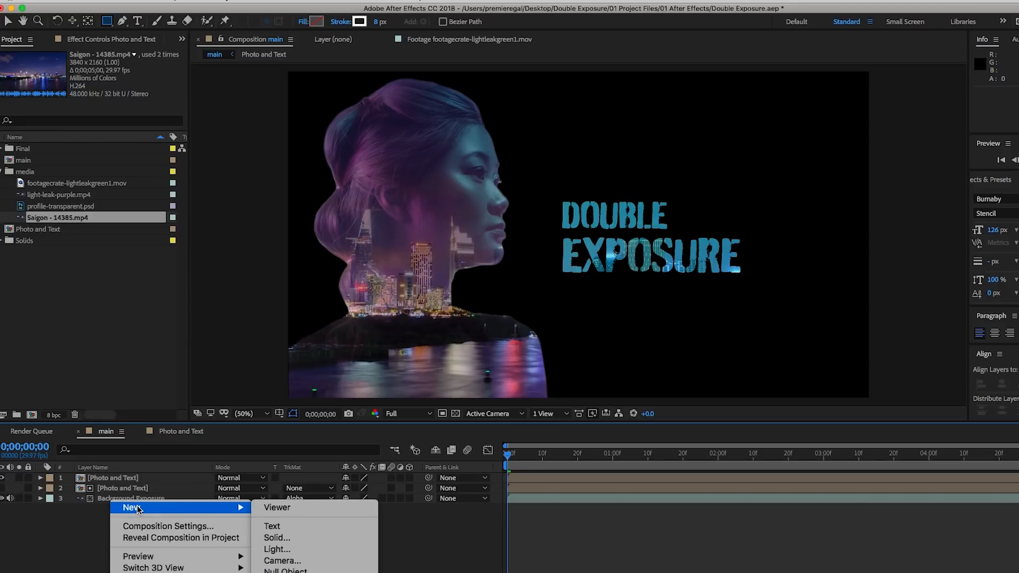
mouse_move(278, 550)
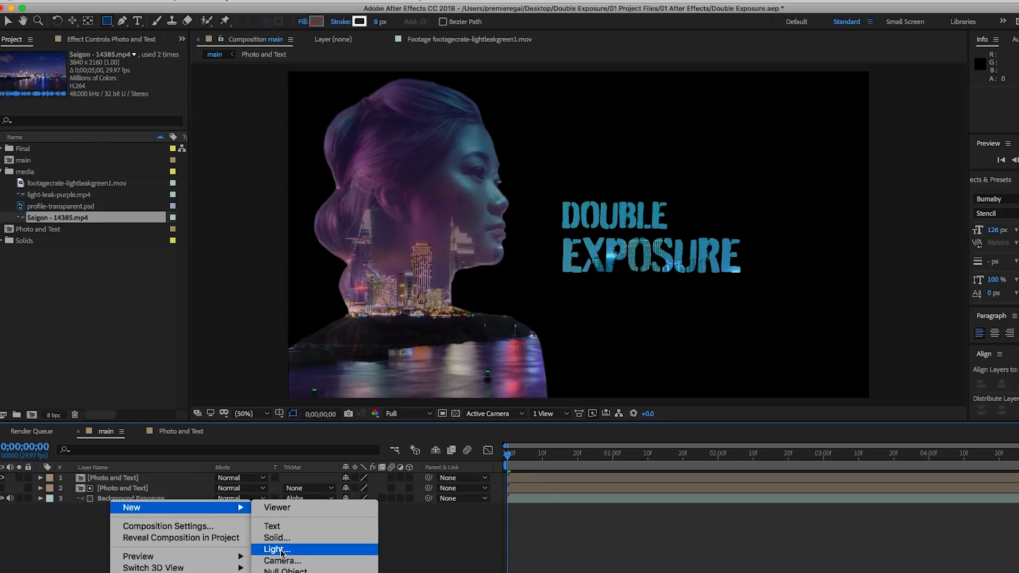
left_click(276, 538)
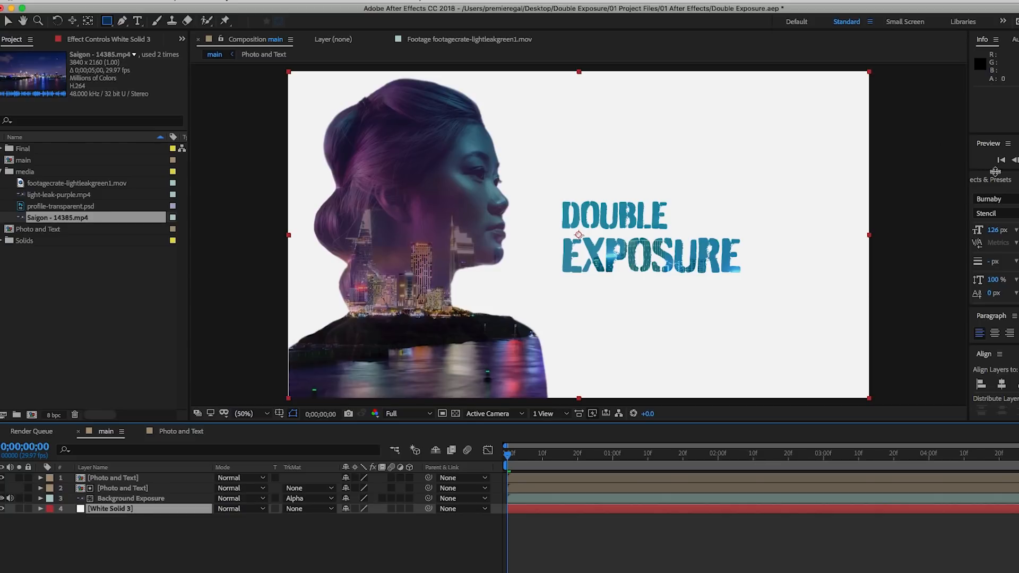
- Apply Gradient Ramp to the background, make it a Radial Ramp and swap its colours
type("grad")
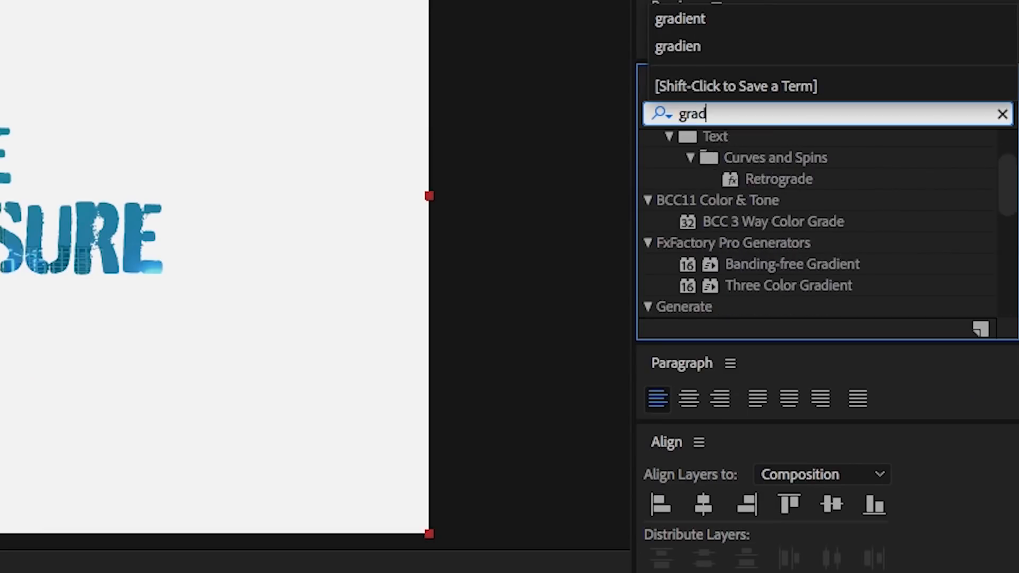
type("ient ram")
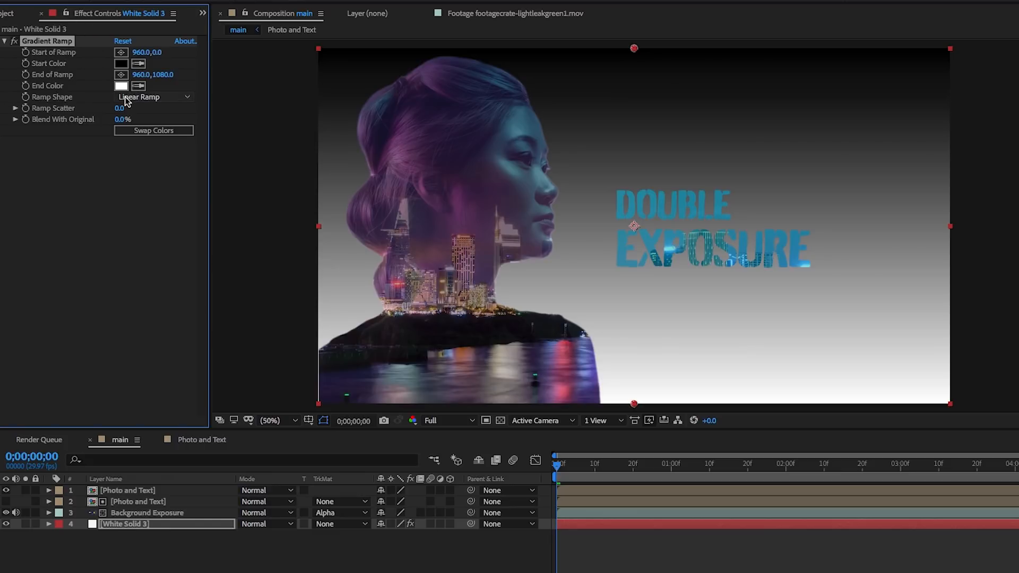
left_click(154, 96)
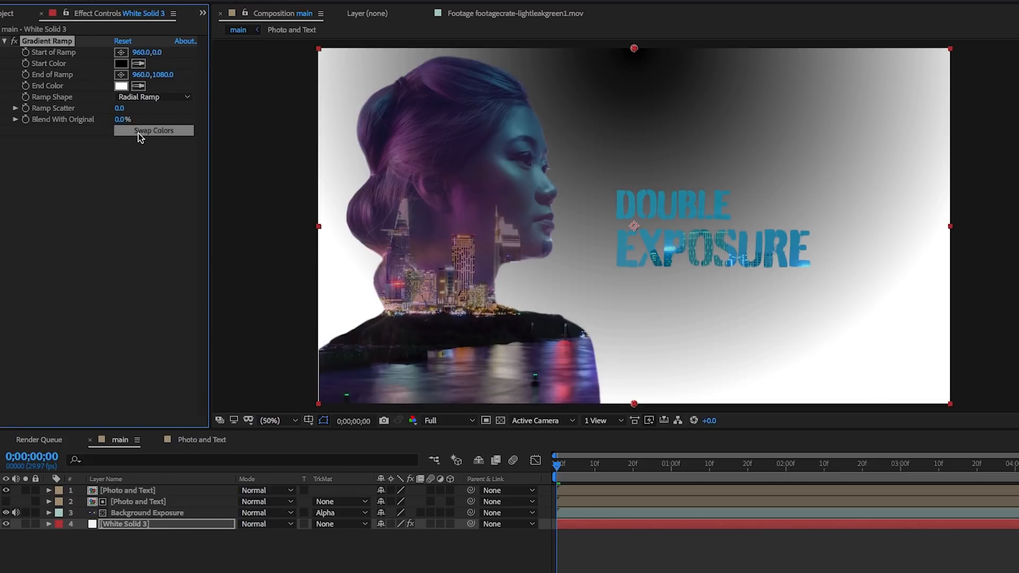
left_click(154, 130)
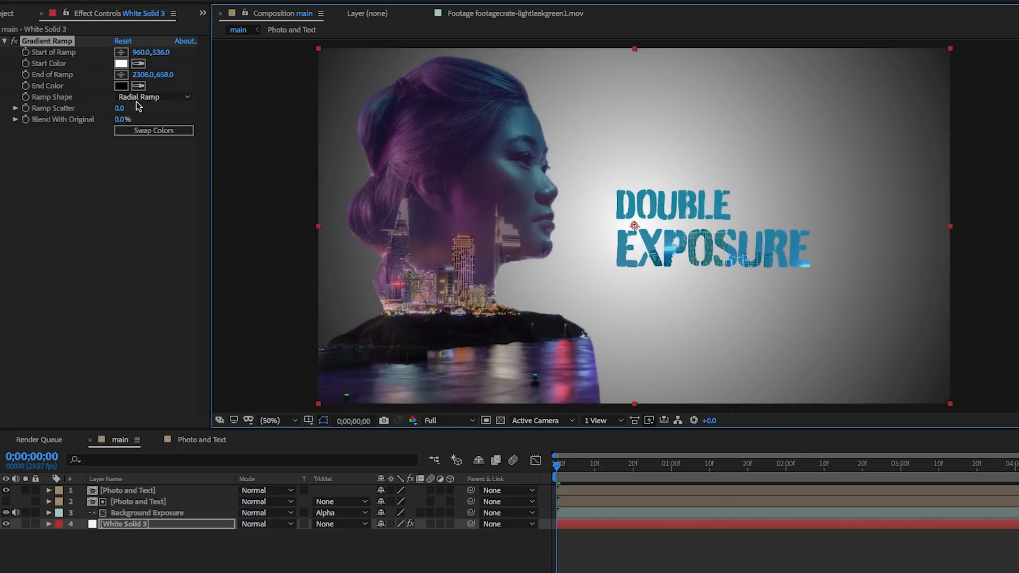
- Set the gradient's End Color to very dark purple #140114
left_click(121, 85)
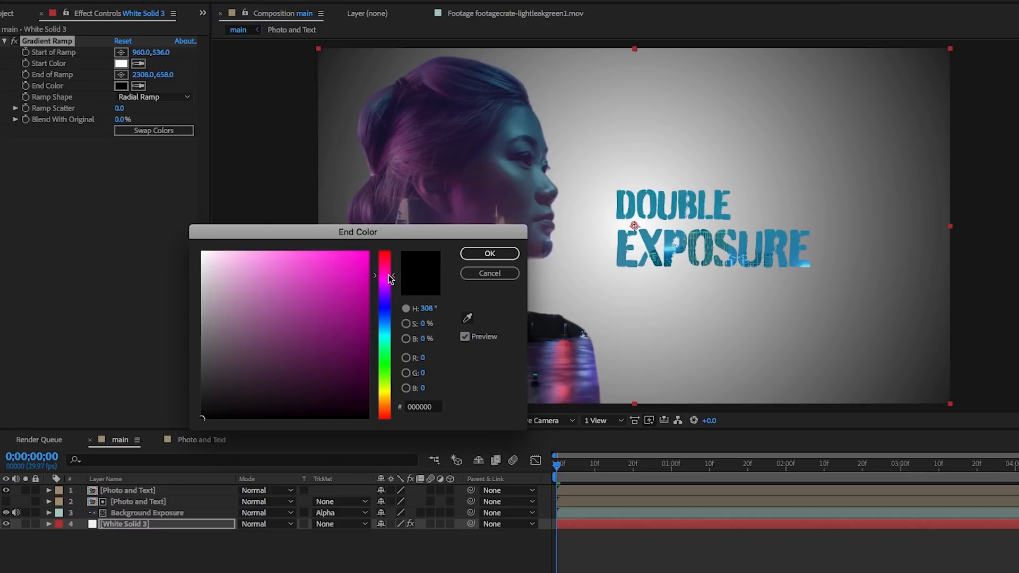
left_click(359, 405)
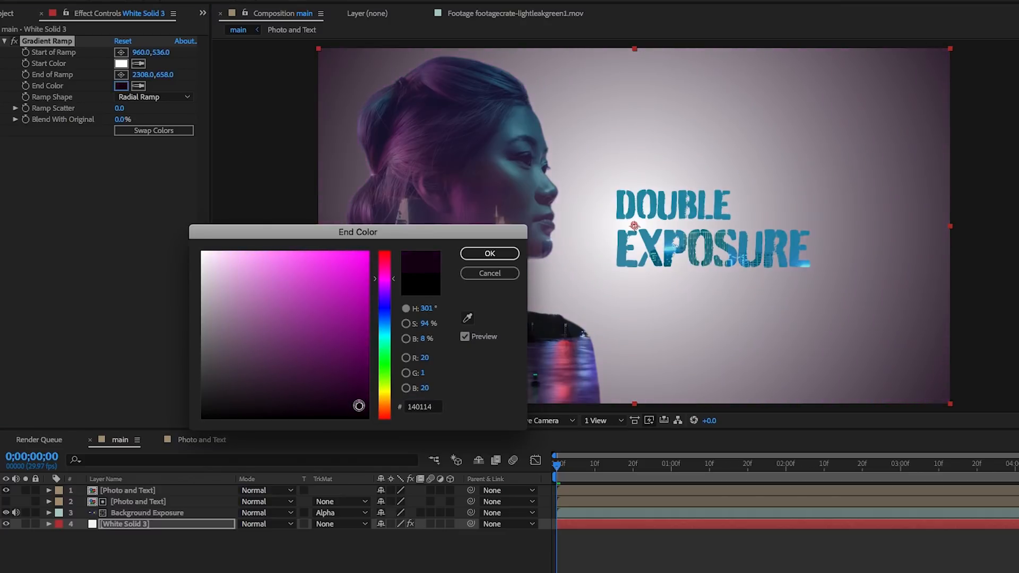
left_click(489, 254)
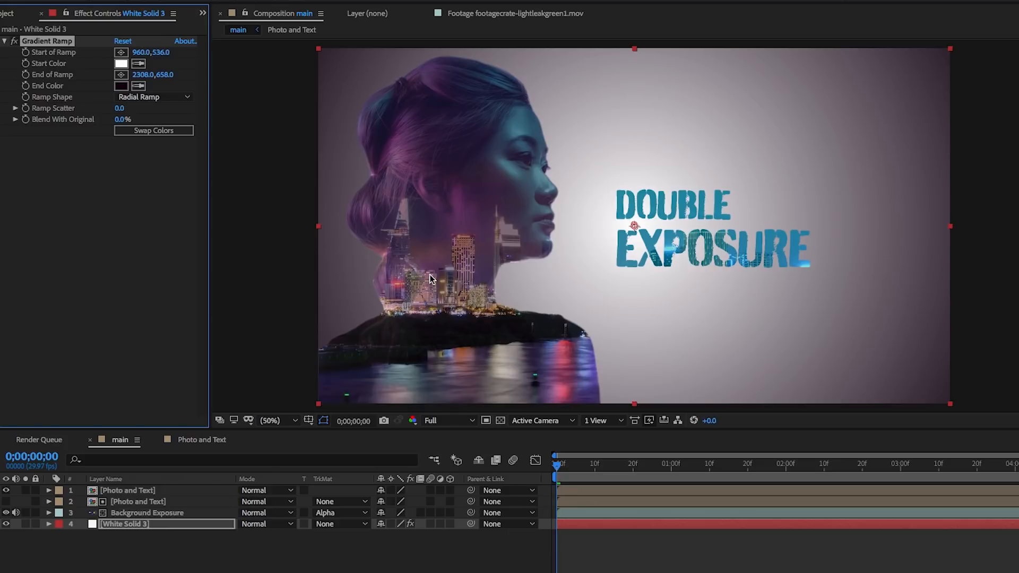
mouse_move(142, 513)
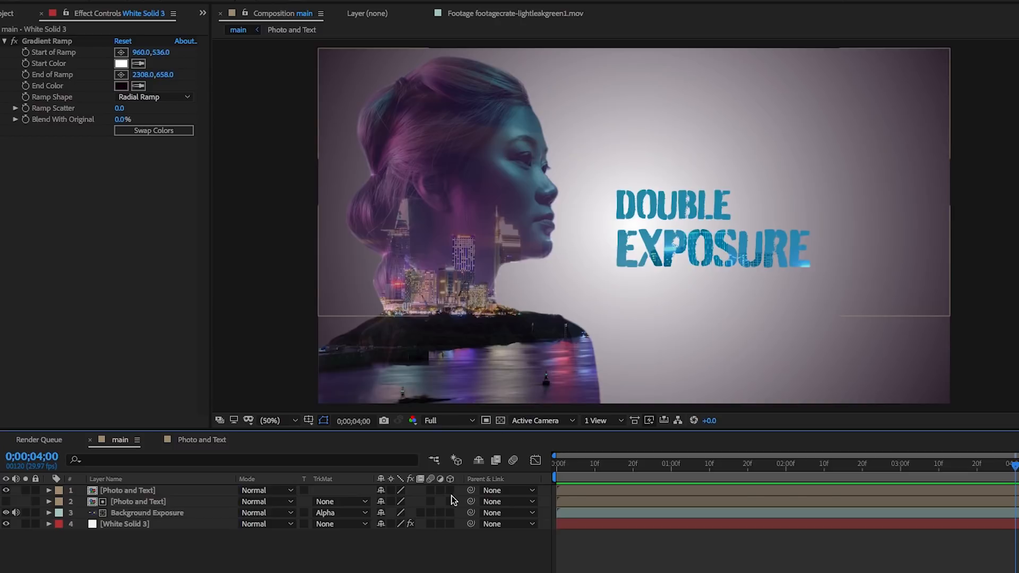
mouse_move(451, 480)
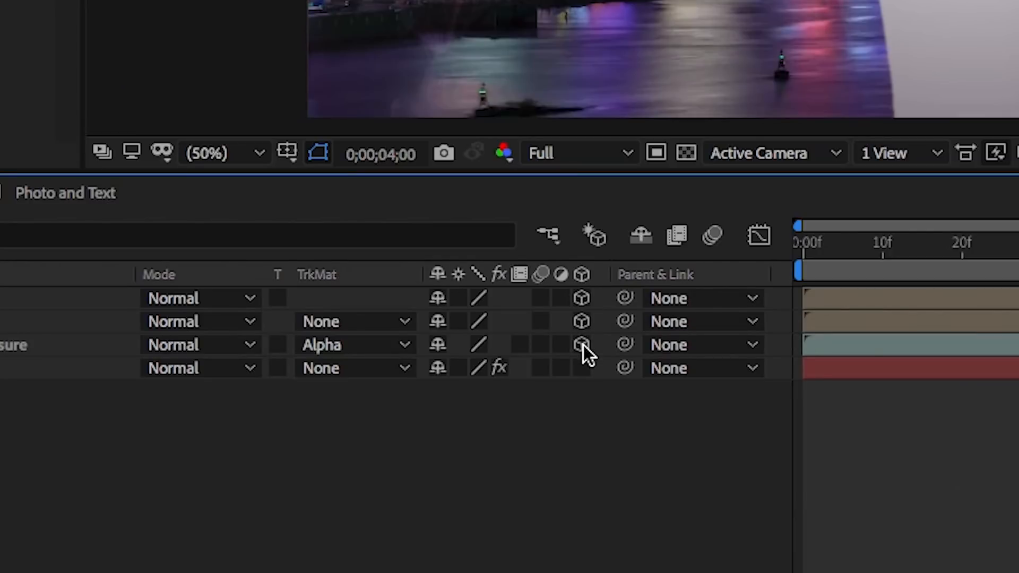
mouse_move(570, 437)
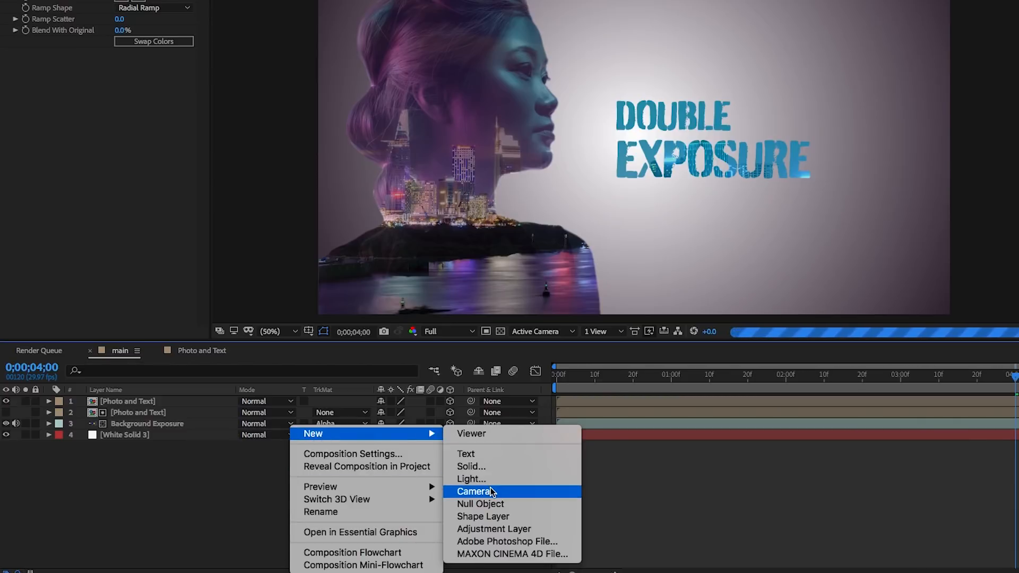
- Add Camera 1, reveal its properties and keyframe a move in toward the portrait and title
left_click(475, 490)
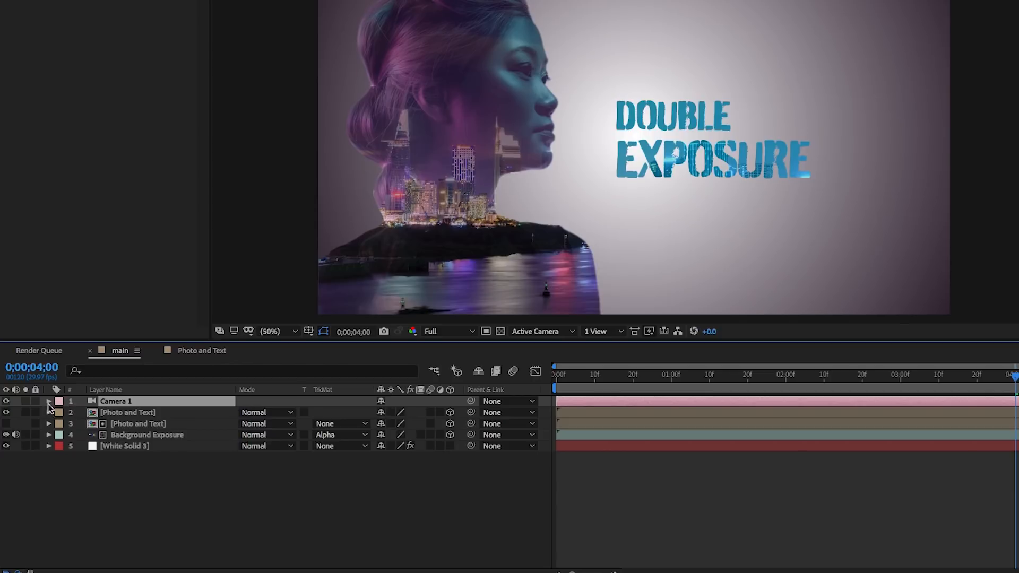
left_click(48, 402)
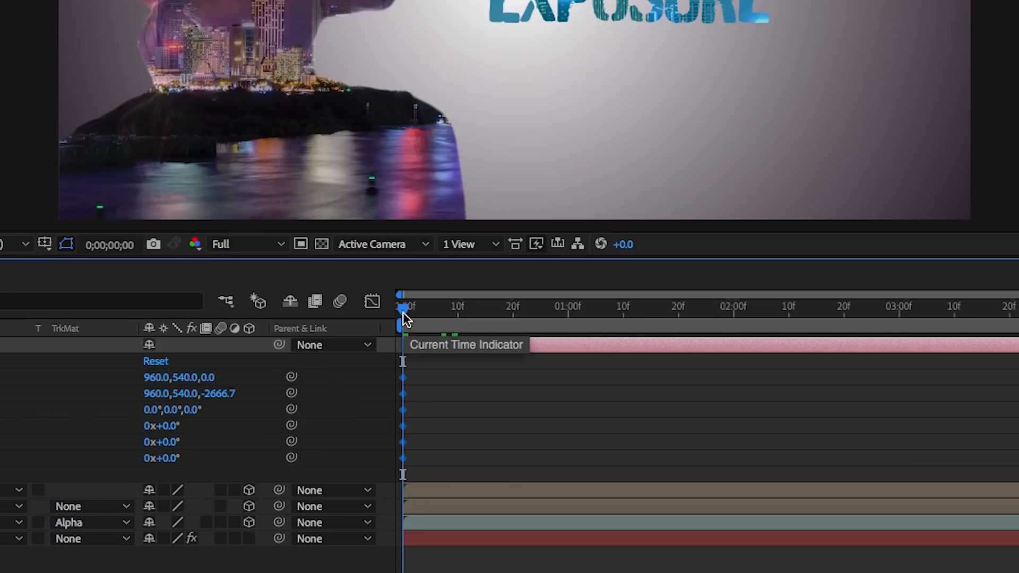
mouse_move(403, 315)
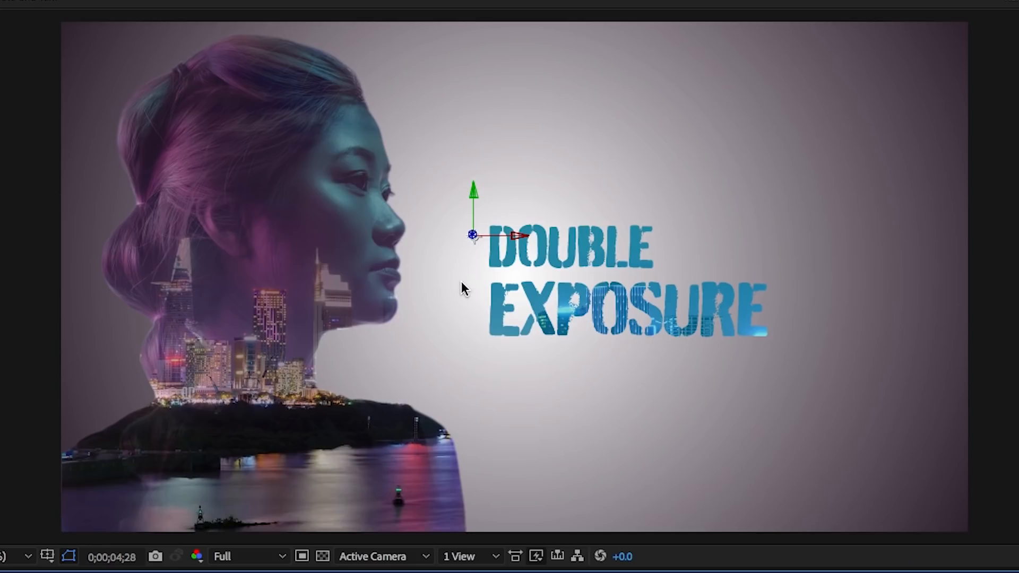
mouse_move(465, 299)
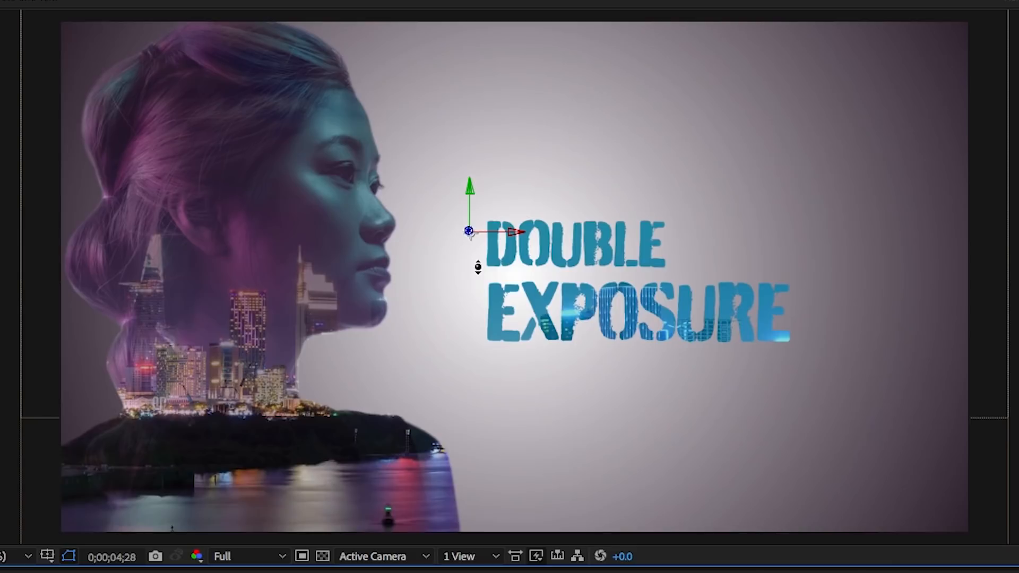
key("c")
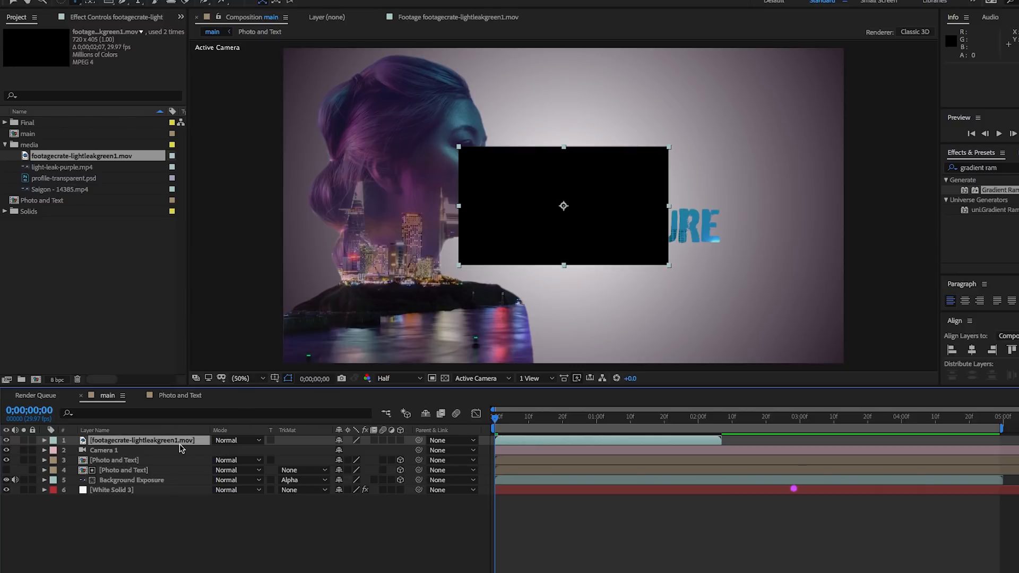
- Scale the green light leak to 285%, blend it with Screen at 50% opacity, then pick the purple leak clip
key("s")
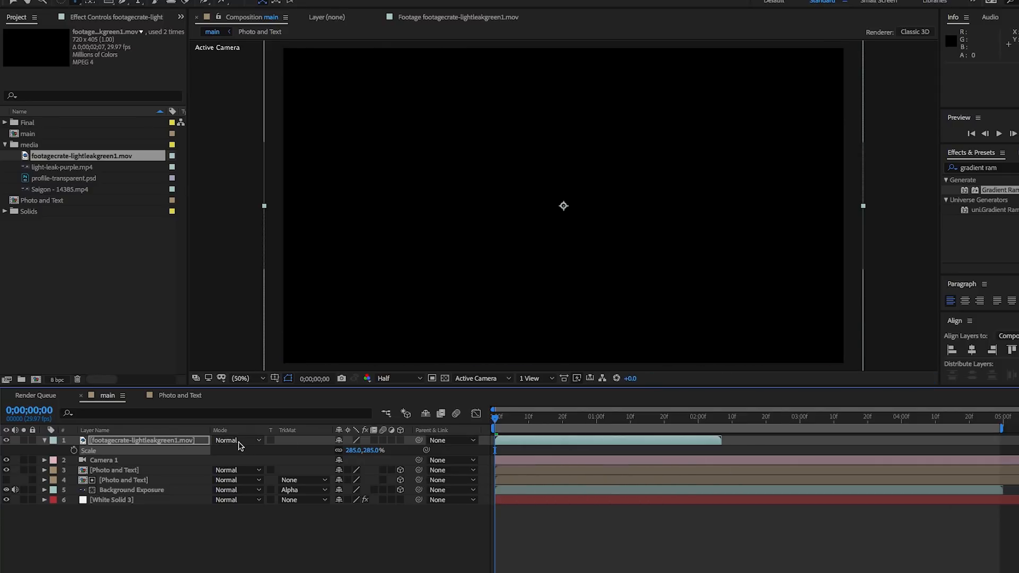
left_click(238, 440)
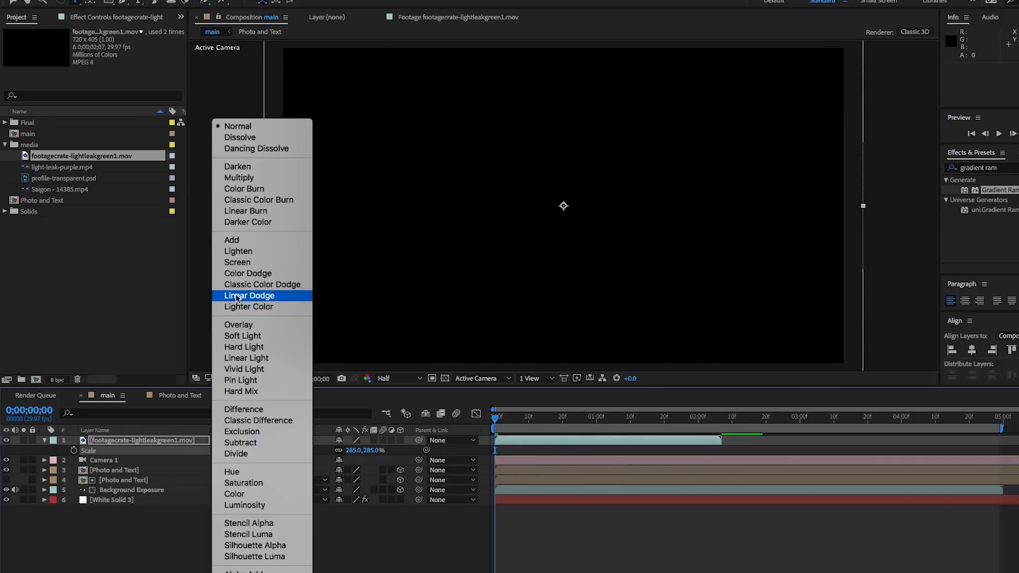
left_click(237, 262)
type("50")
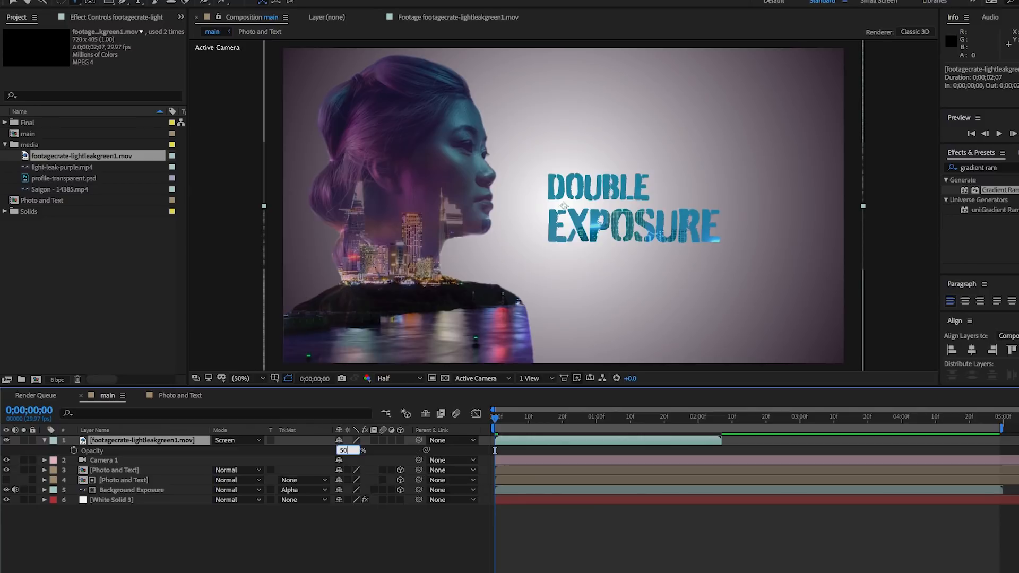
left_click(528, 416)
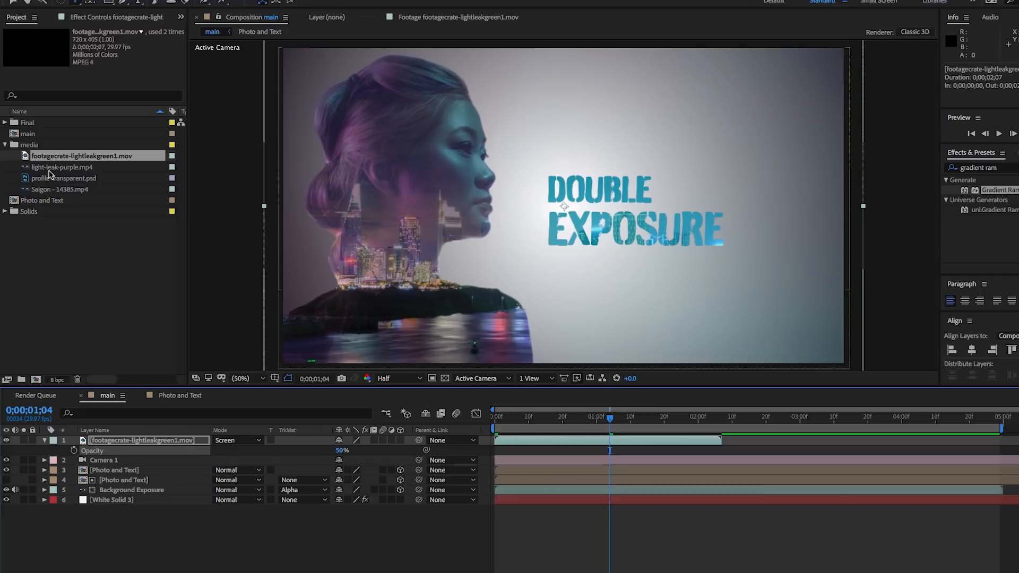
left_click(63, 168)
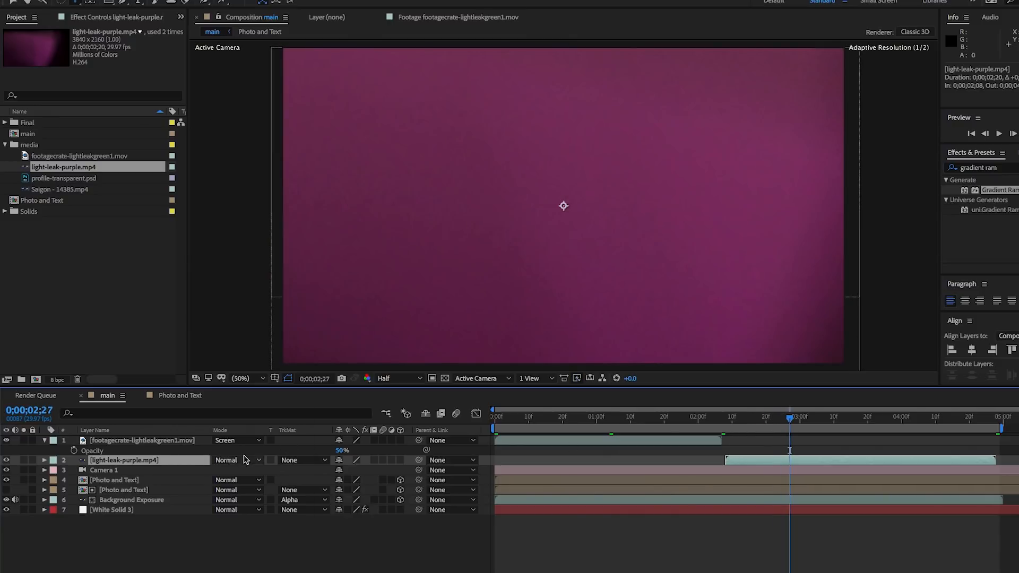
- Screen-blend the purple light leak and place both leak layers just below Camera 1
left_click(237, 459)
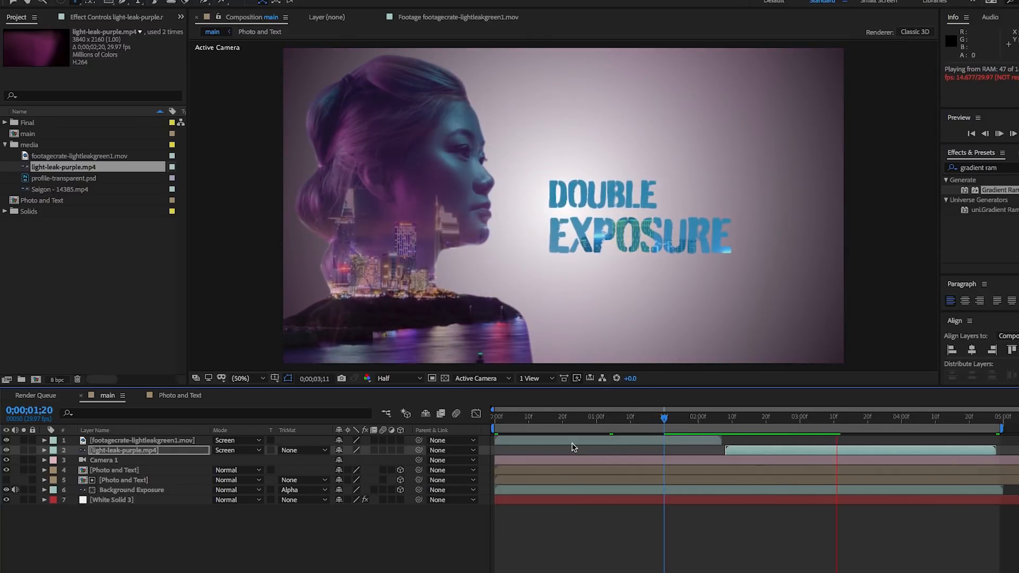
left_click(836, 417)
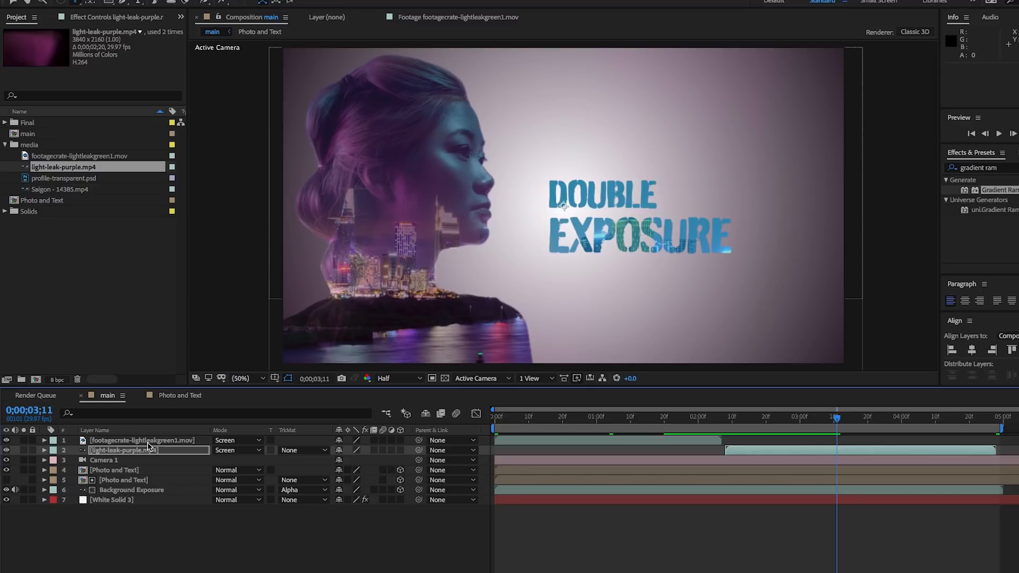
left_click(143, 440)
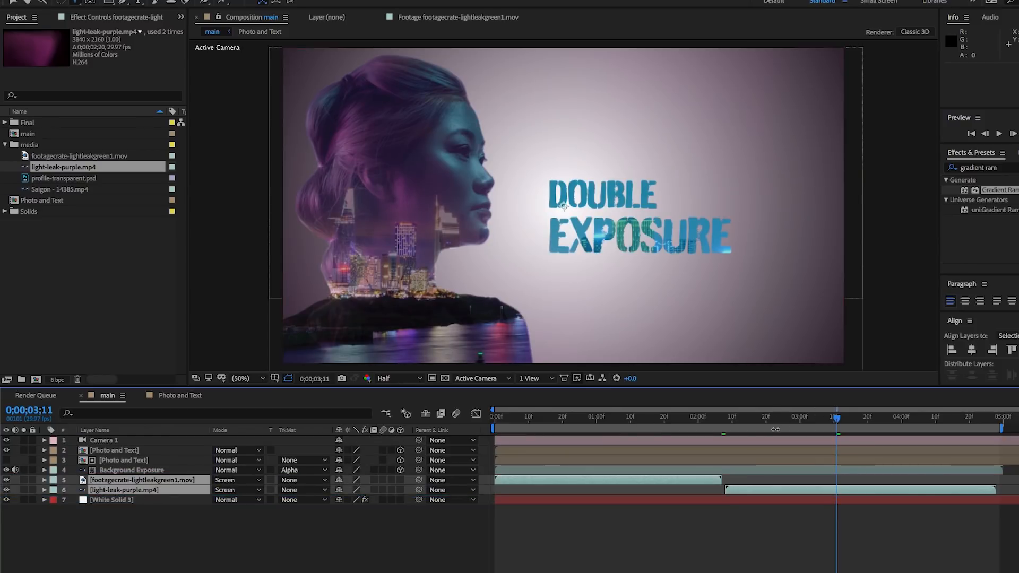
left_click(525, 417)
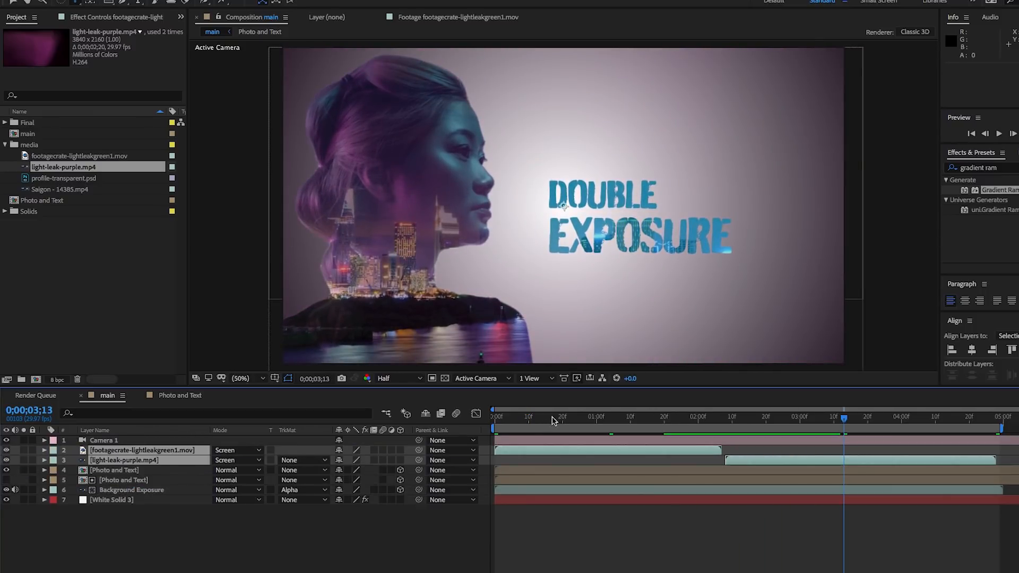
left_click(791, 416)
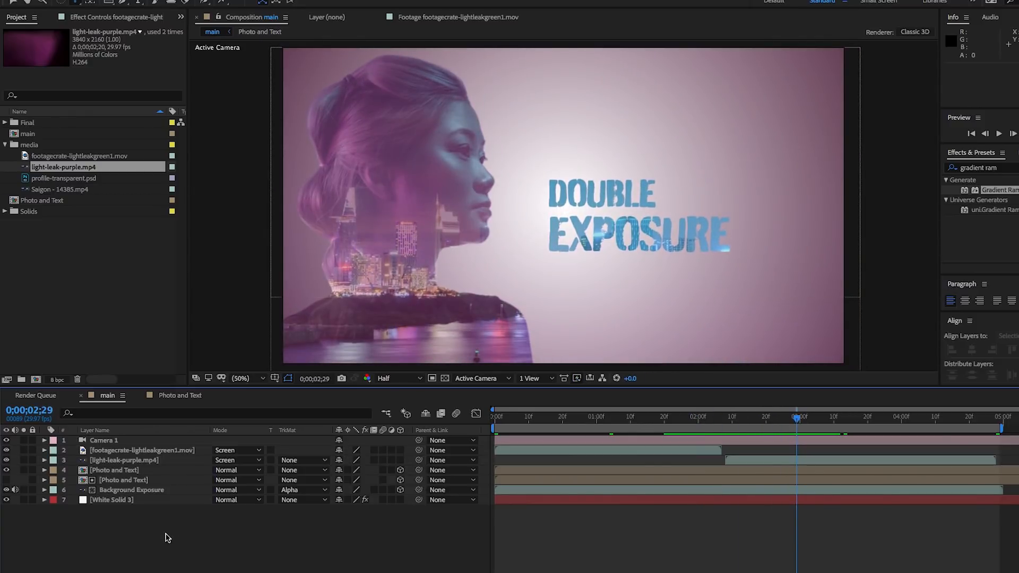
- Create two adjustment layers at the top of the comp and name them IN and Out
right_click(166, 538)
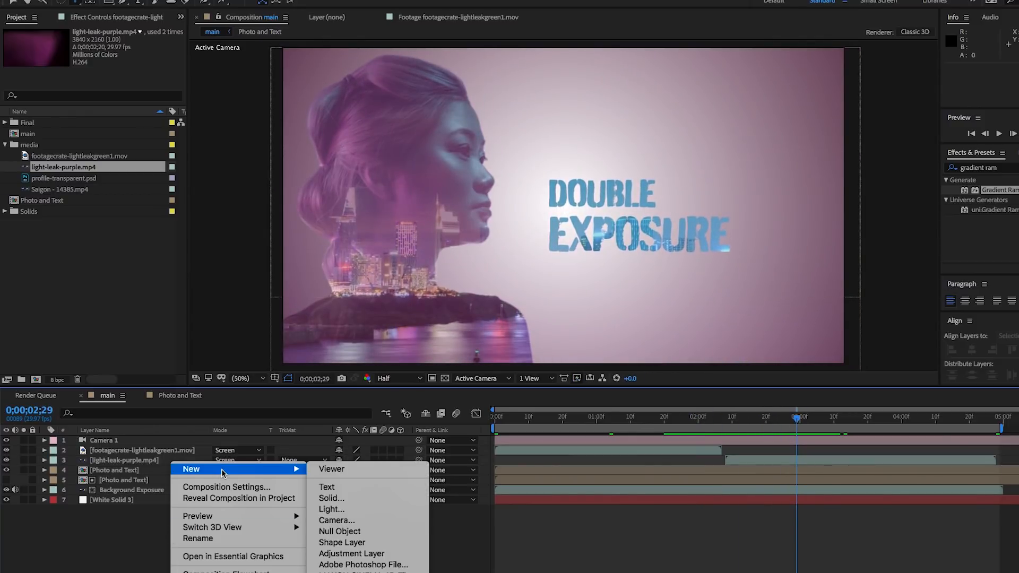
mouse_move(351, 469)
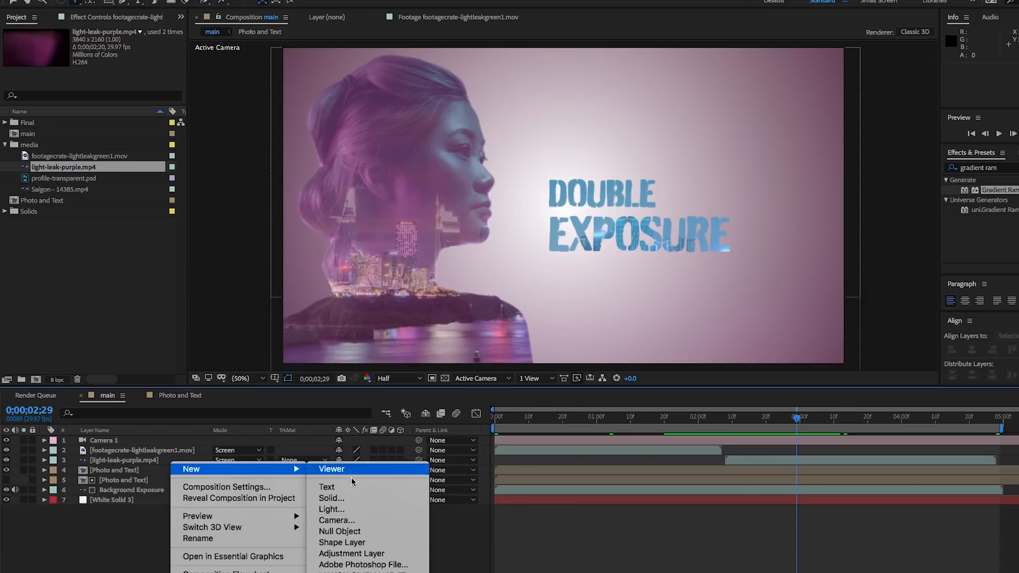
left_click(351, 554)
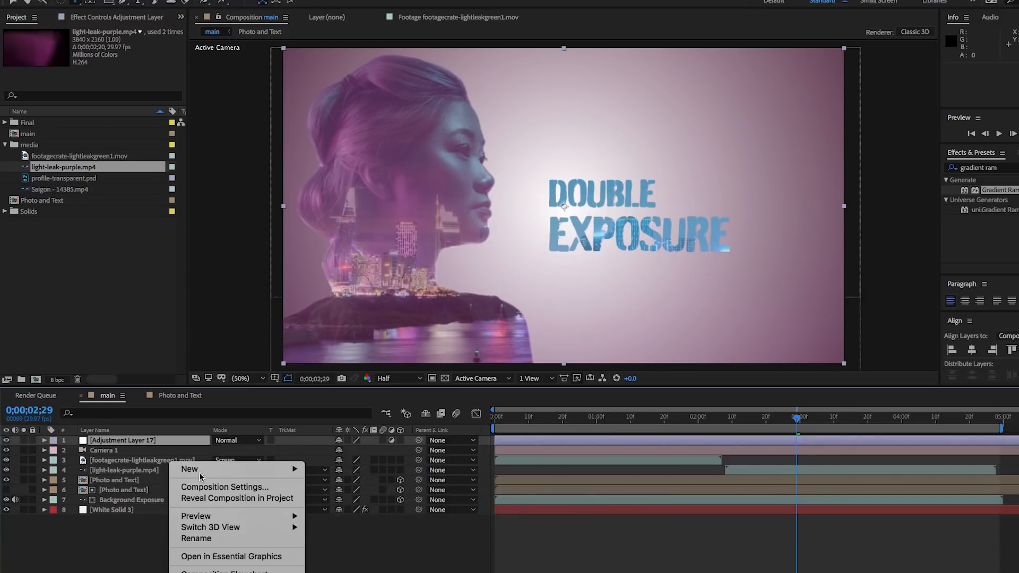
left_click(189, 469)
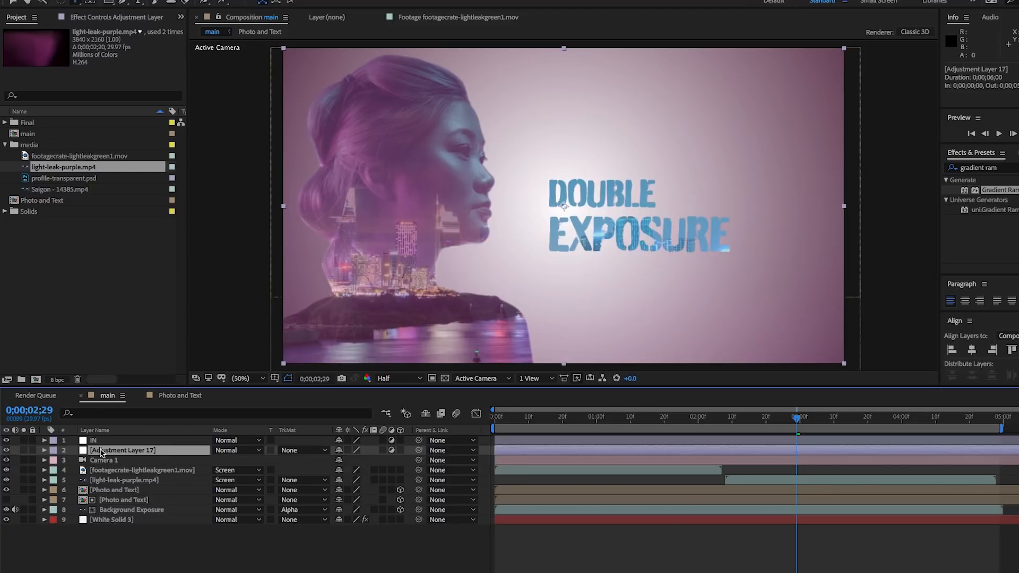
double_click(122, 449)
type("Out")
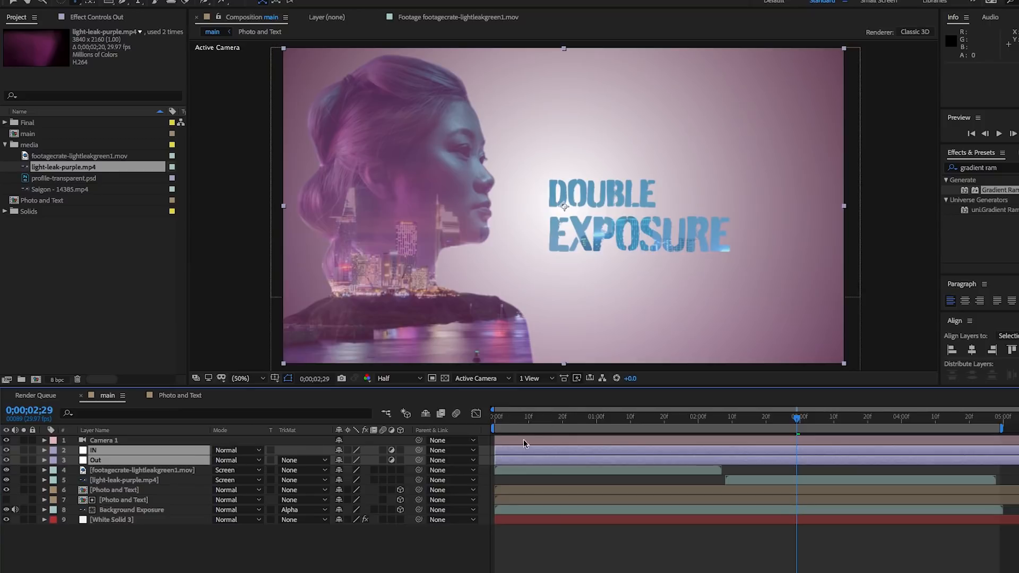
mouse_move(123, 460)
type("e")
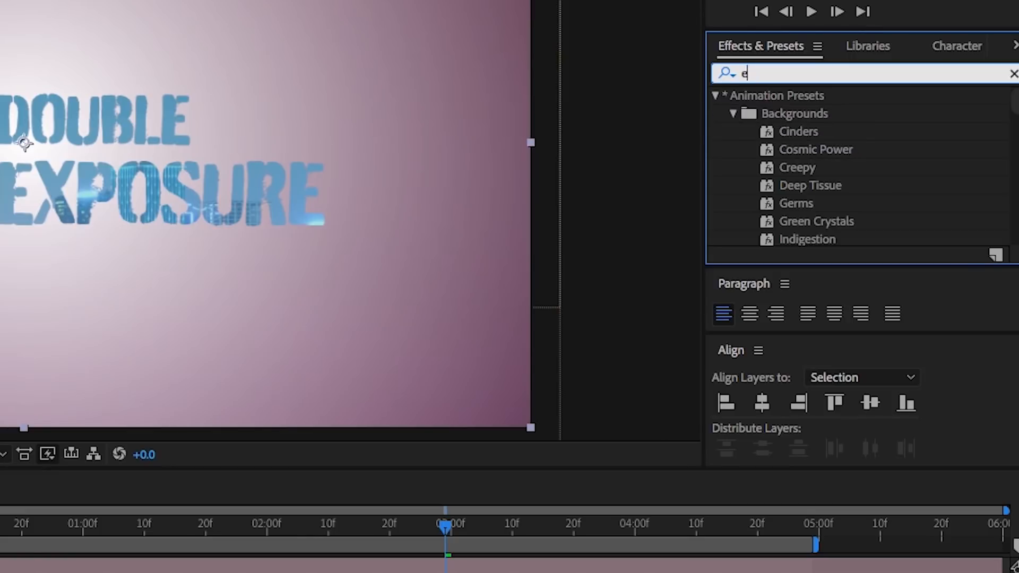
- Find Exposure and Fast Blur in Effects & Presets and apply them to the IN and Out layers
type("xpos")
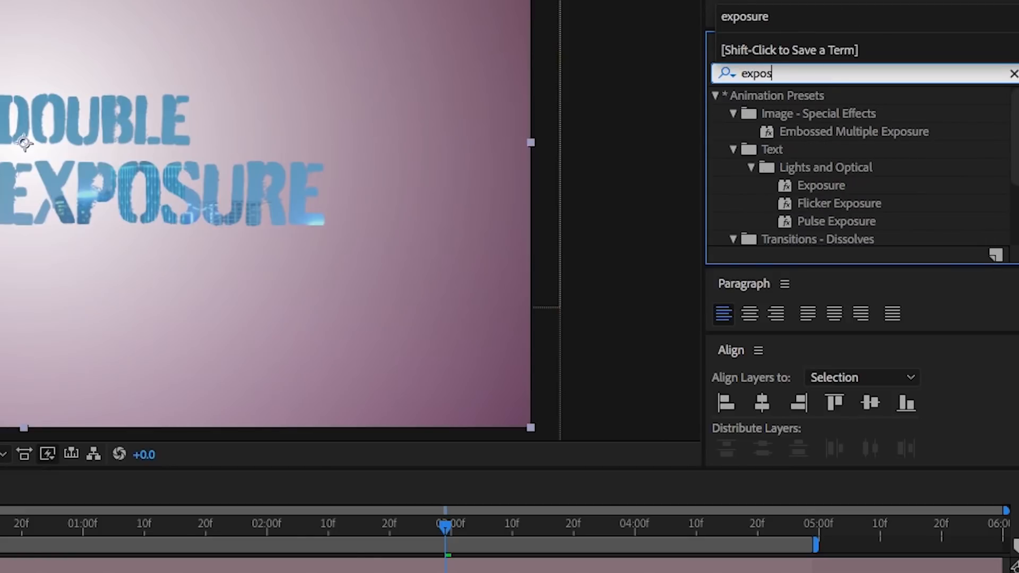
scroll("down", 3)
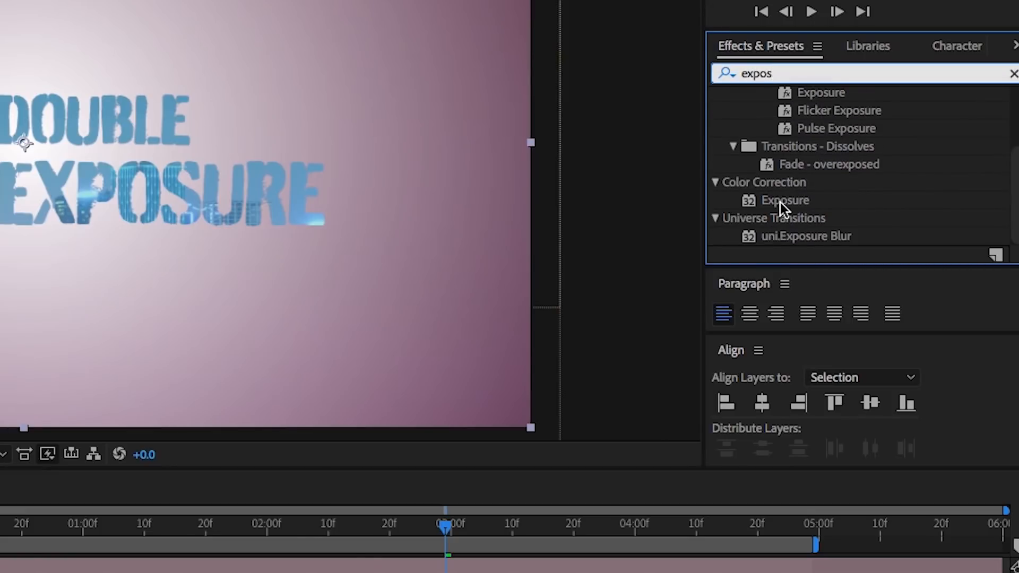
left_click(784, 200)
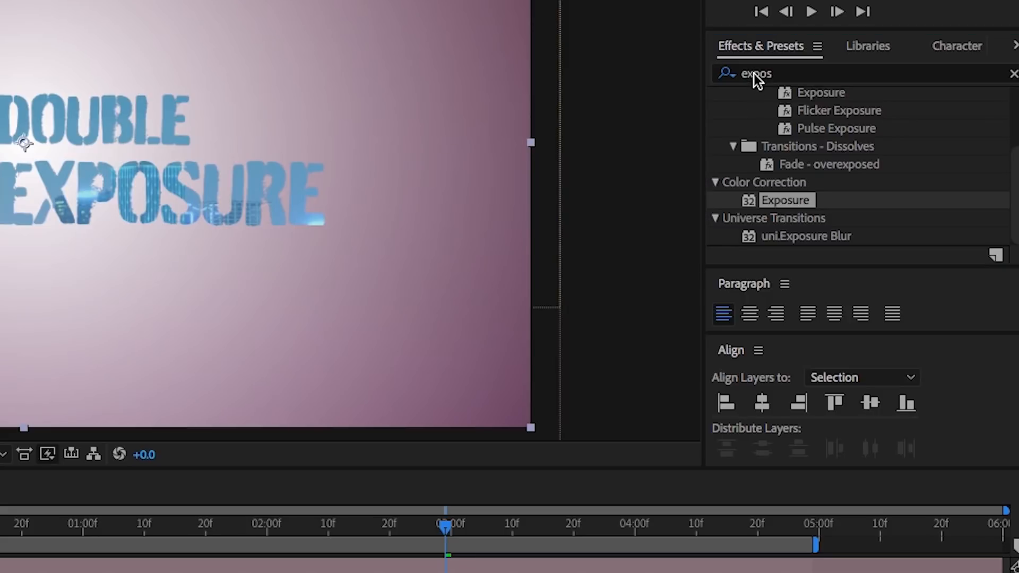
type("fast")
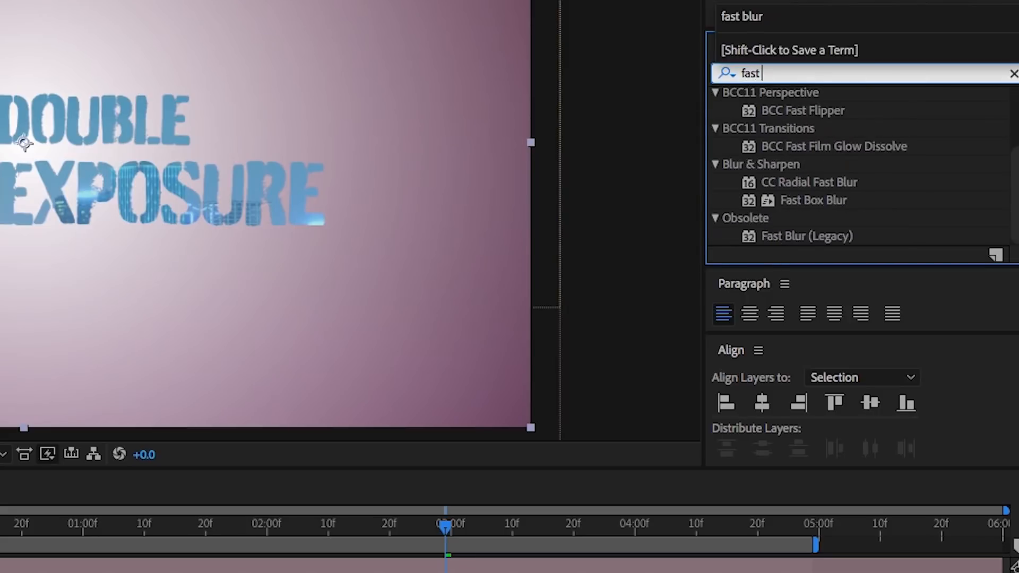
type("blur")
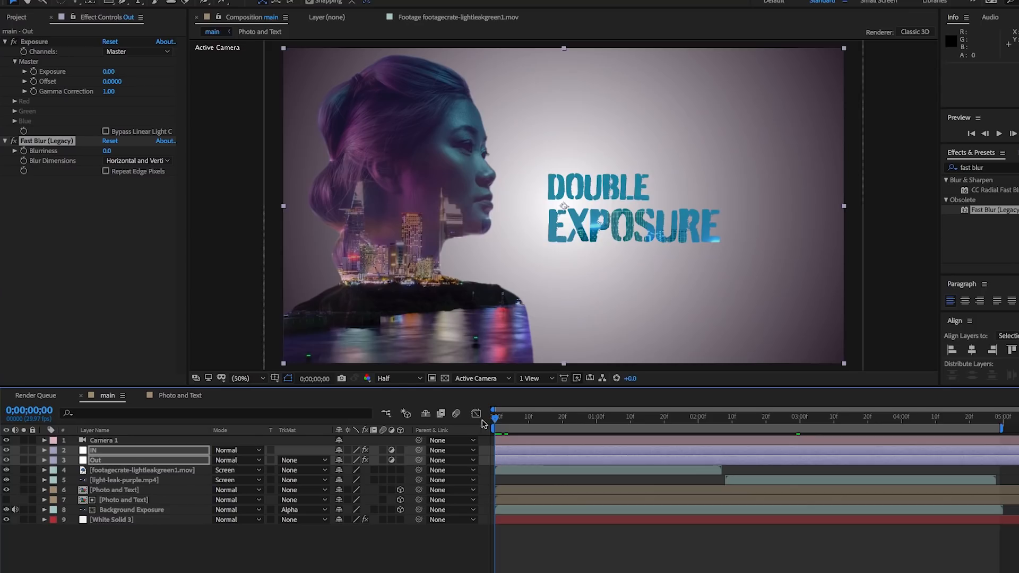
- Enable Bypass Linear Light Conversion on IN's Exposure and reveal its master exposure controls
left_click(44, 450)
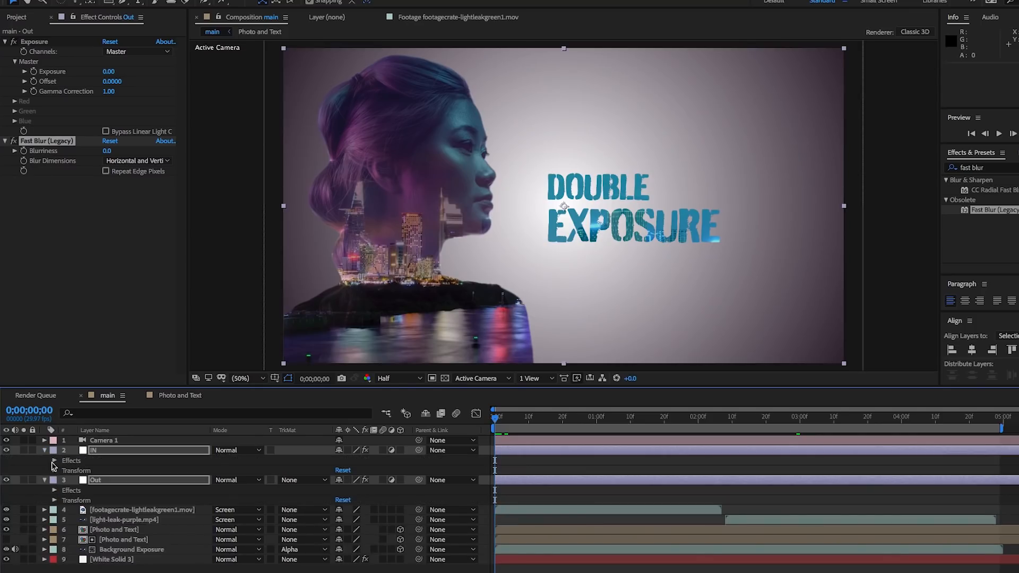
left_click(54, 461)
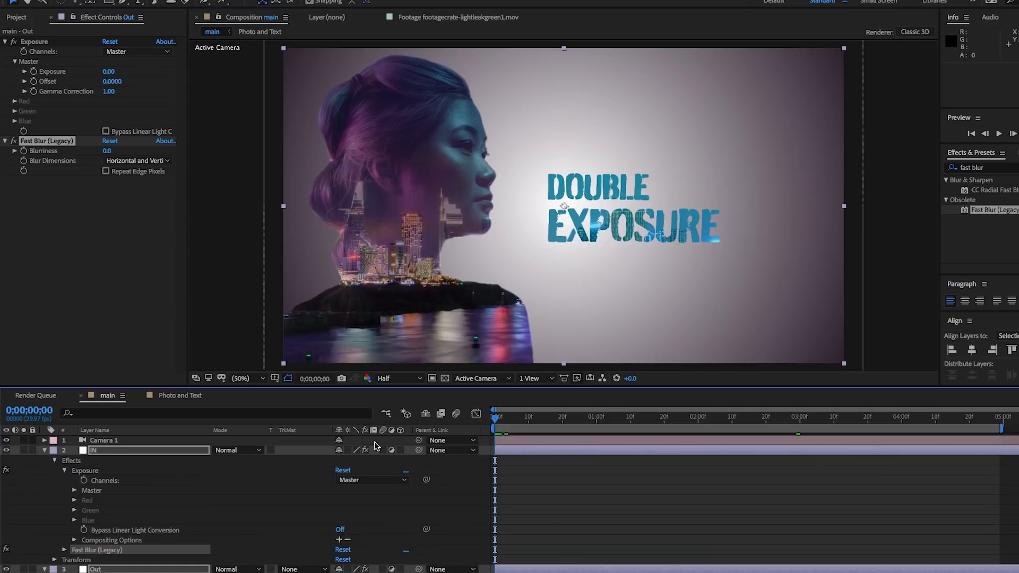
left_click(106, 130)
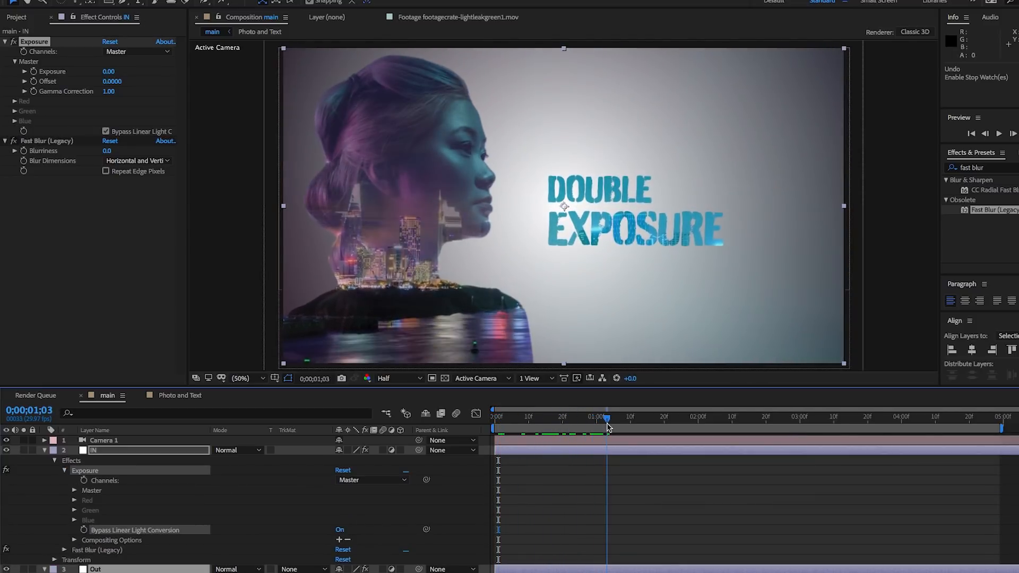
left_click(616, 417)
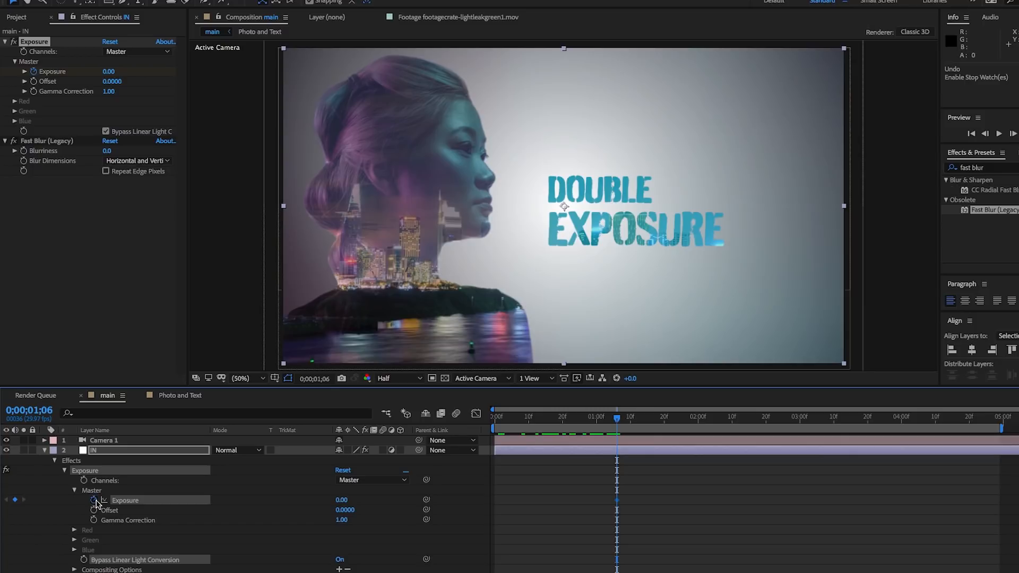
- Keyframe IN's Exposure and Blurriness down to 0 over the first second and trim Out to start at 3:22
left_click(499, 416)
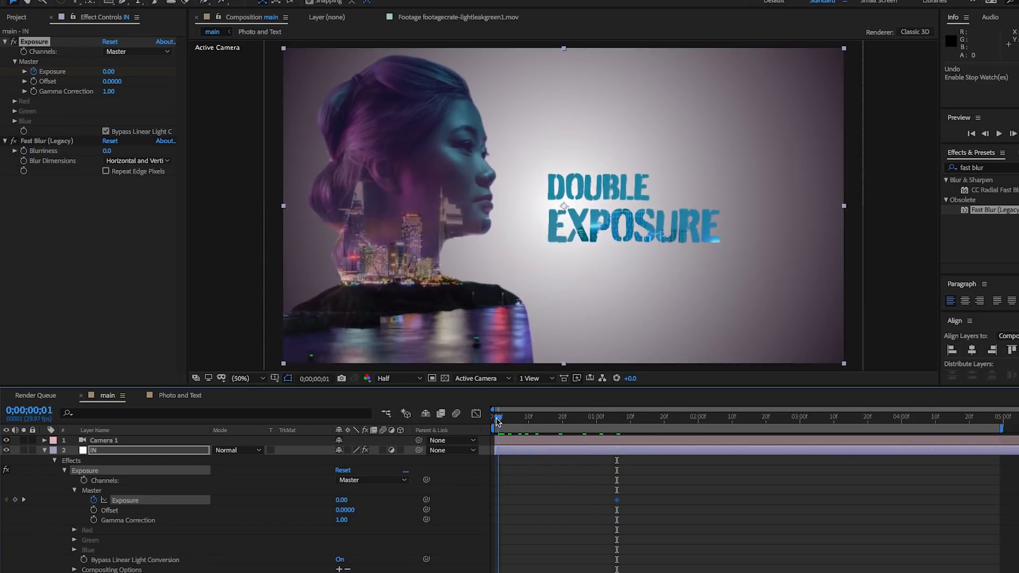
left_click(496, 416)
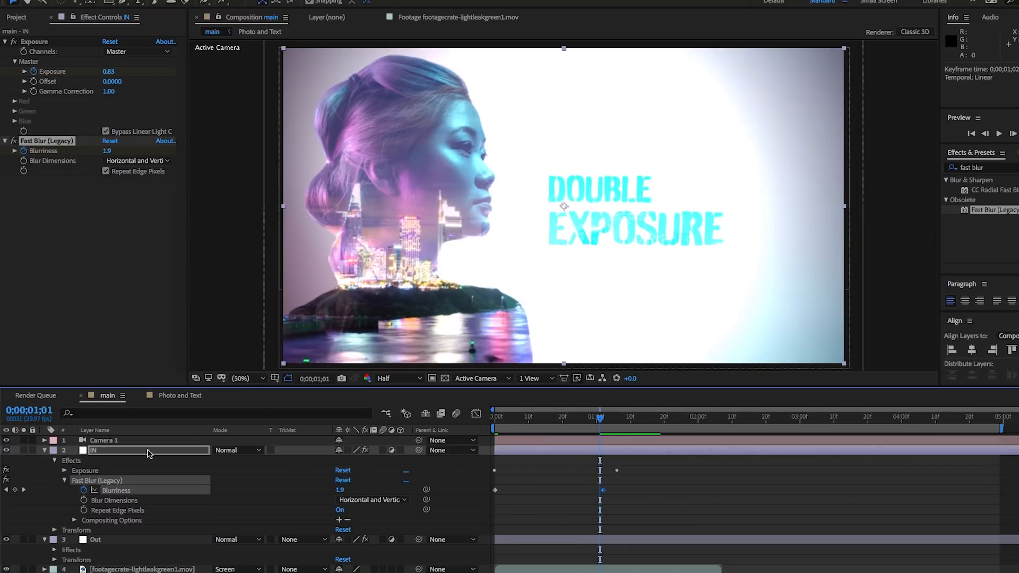
left_click(44, 449)
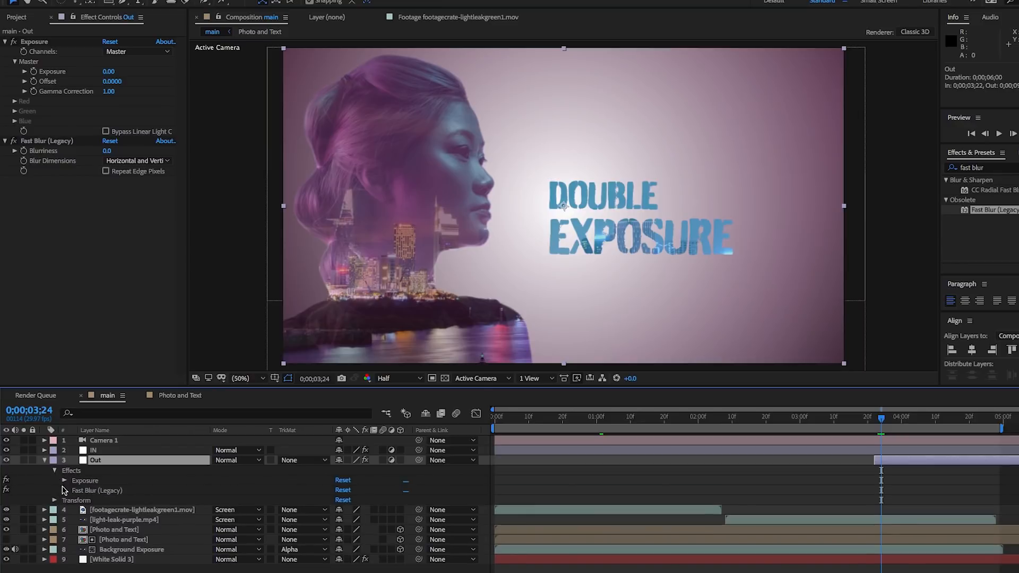
- Keyframe Out's master Exposure from 0 at 3:22 up to 6.00 at 4:28
left_click(64, 480)
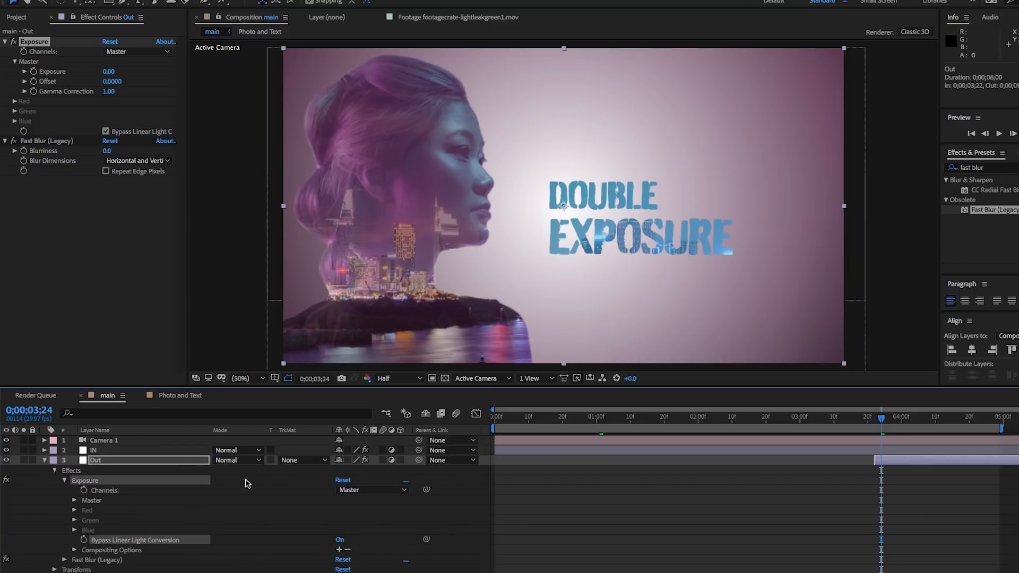
left_click(74, 501)
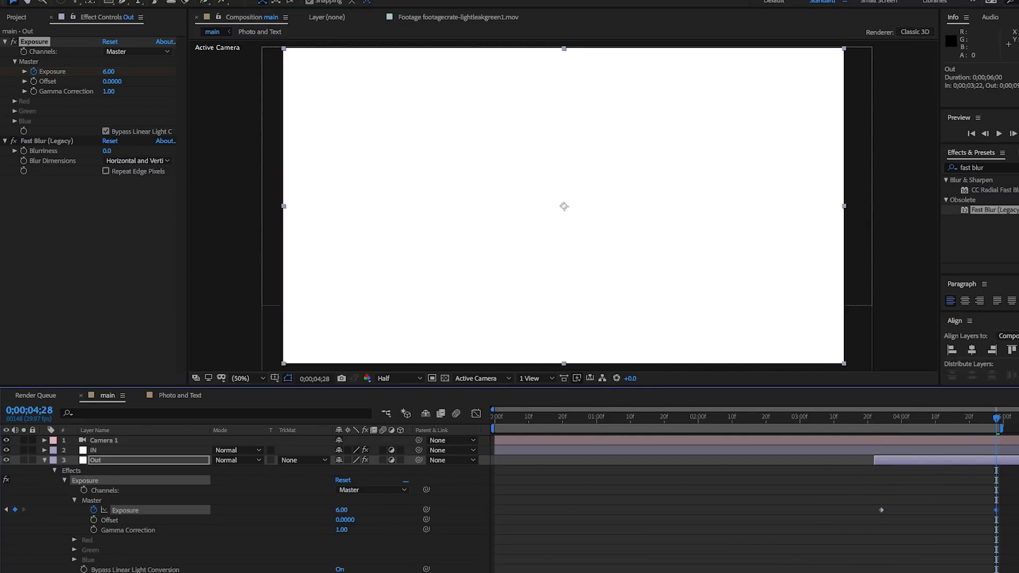
left_click(64, 481)
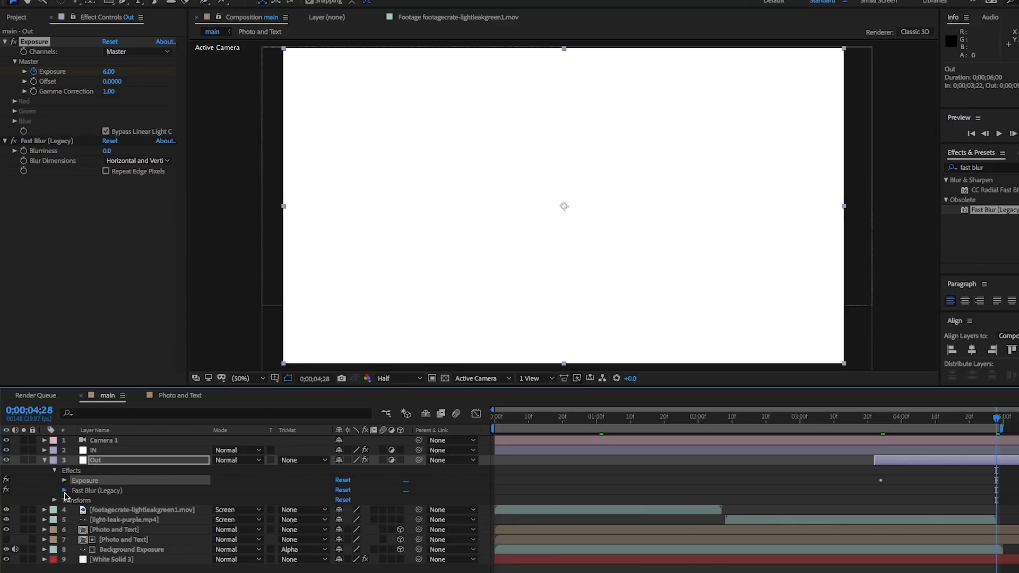
left_click(881, 417)
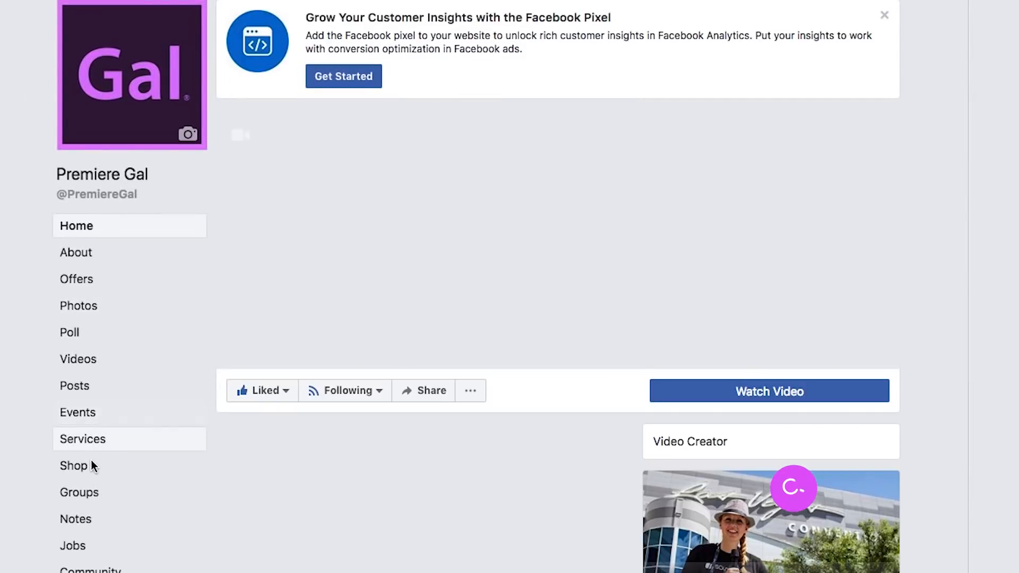
- Show the Premiere Gal page's Groups section and open Gal's Video User Group
left_click(81, 492)
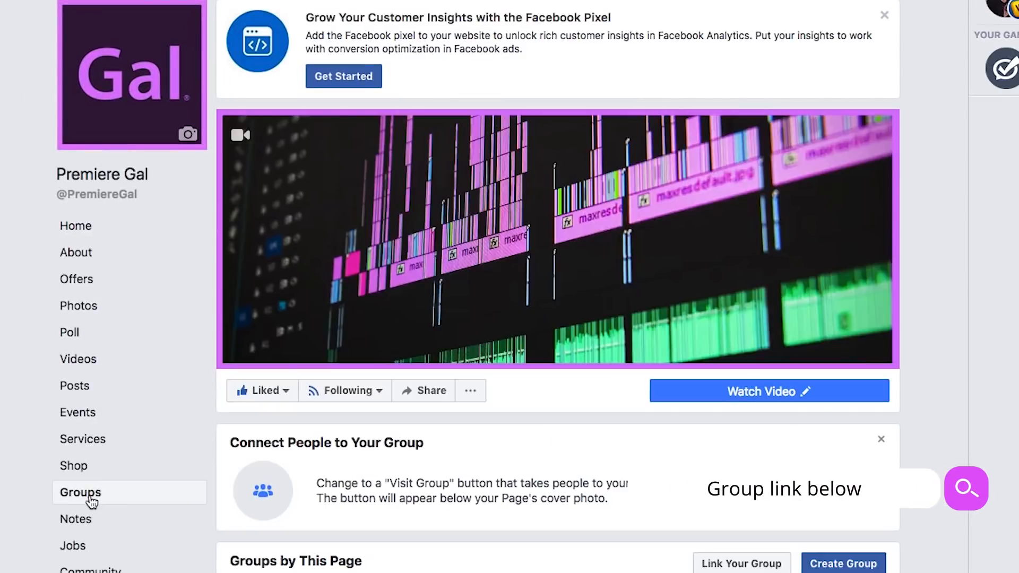
scroll("down", 3)
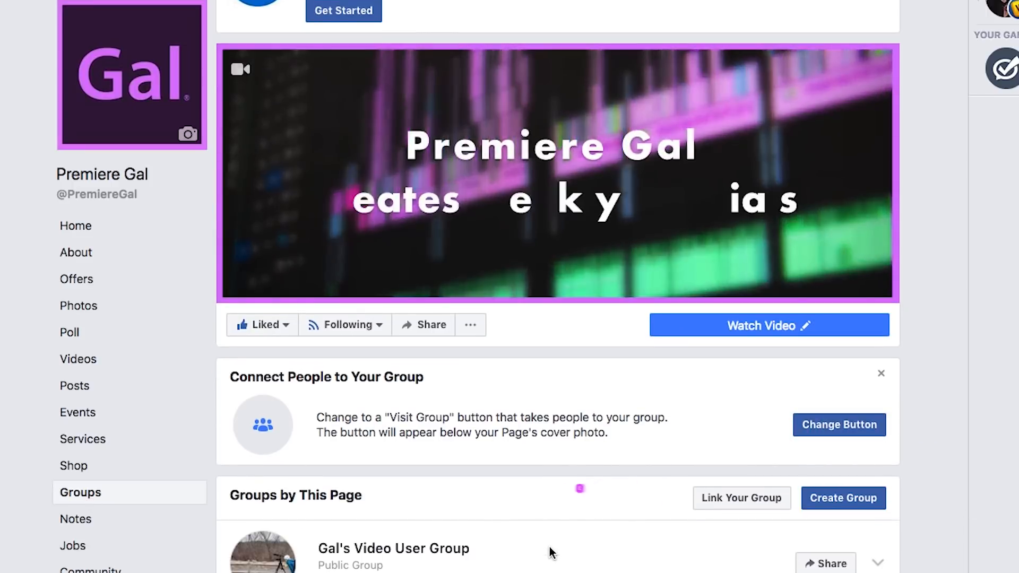
left_click(394, 548)
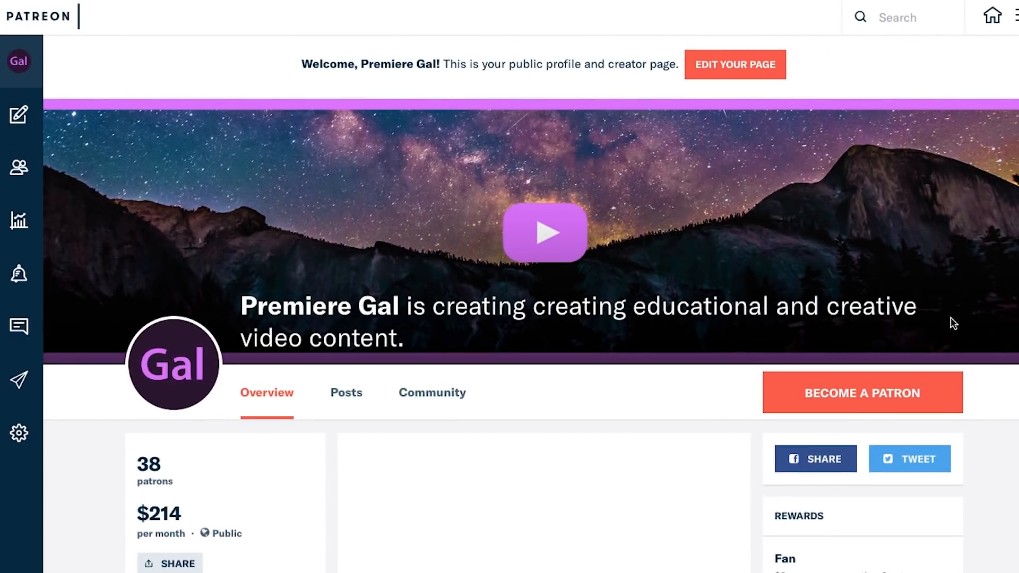
- Scroll the Patreon page to the support video, goals and reward tiers
scroll("down", 3)
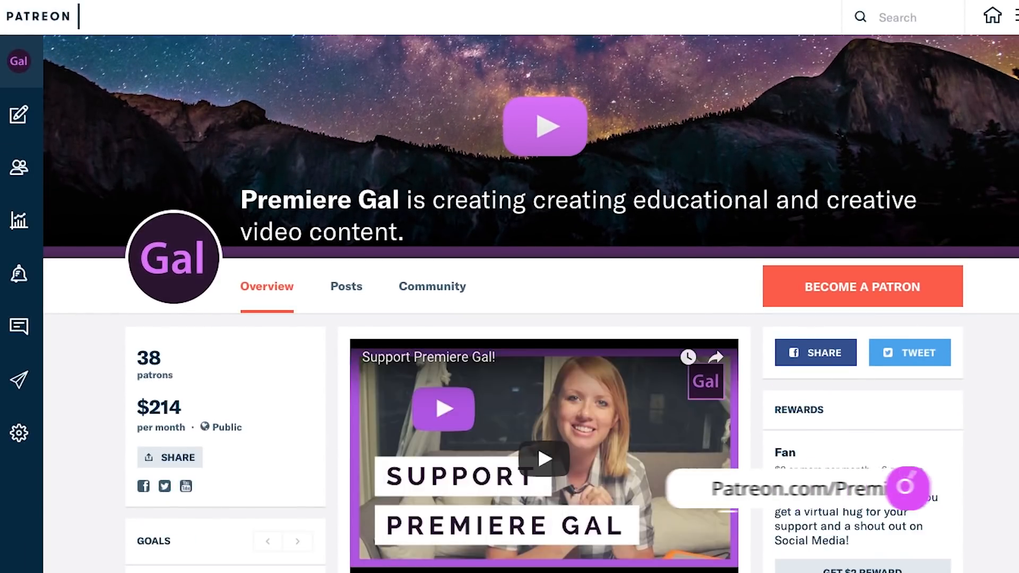
scroll("down", 3)
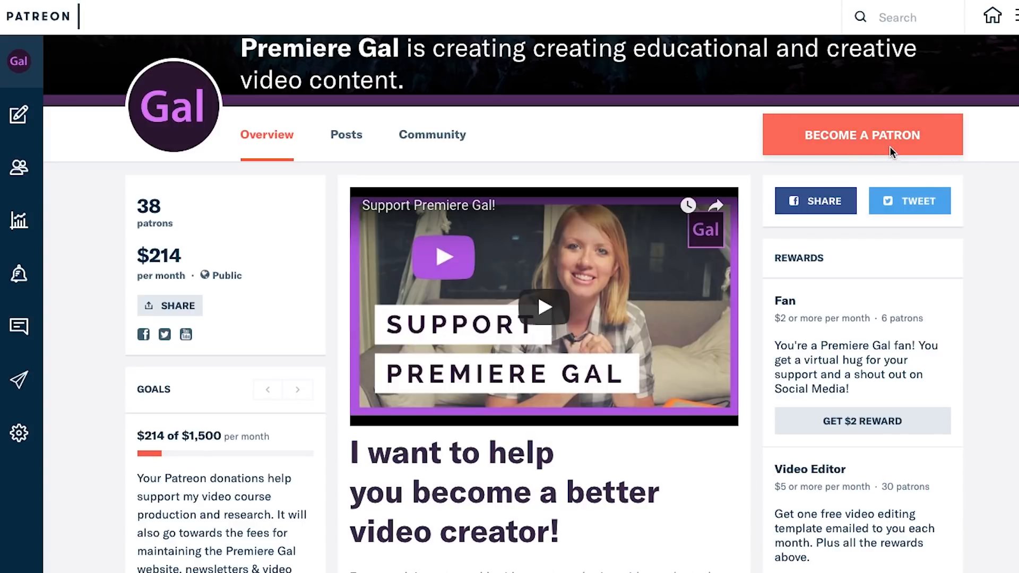
mouse_move(664, 26)
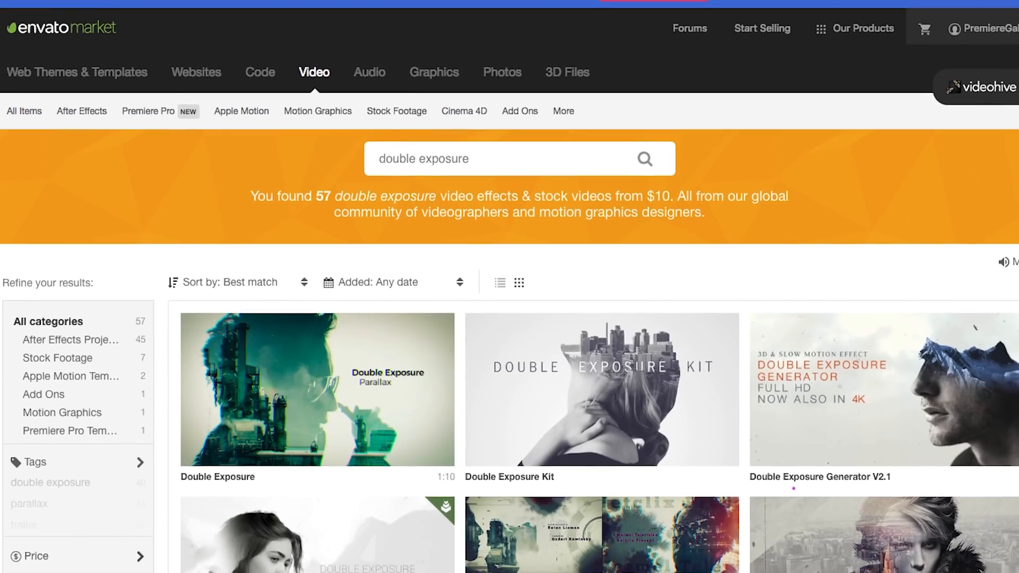
- Scroll further through the Envato double exposure search results
scroll("down", 3)
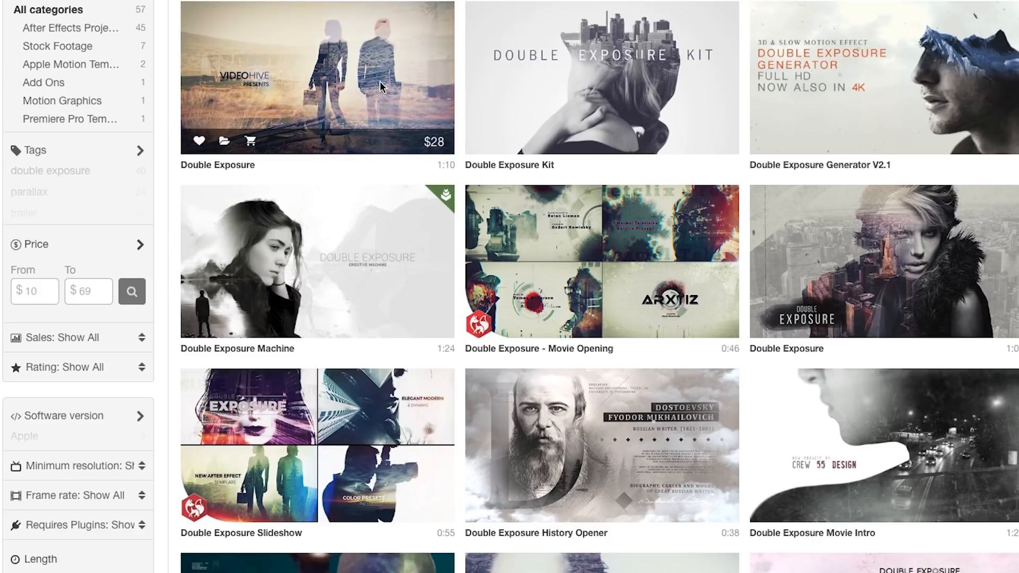
mouse_move(519, 98)
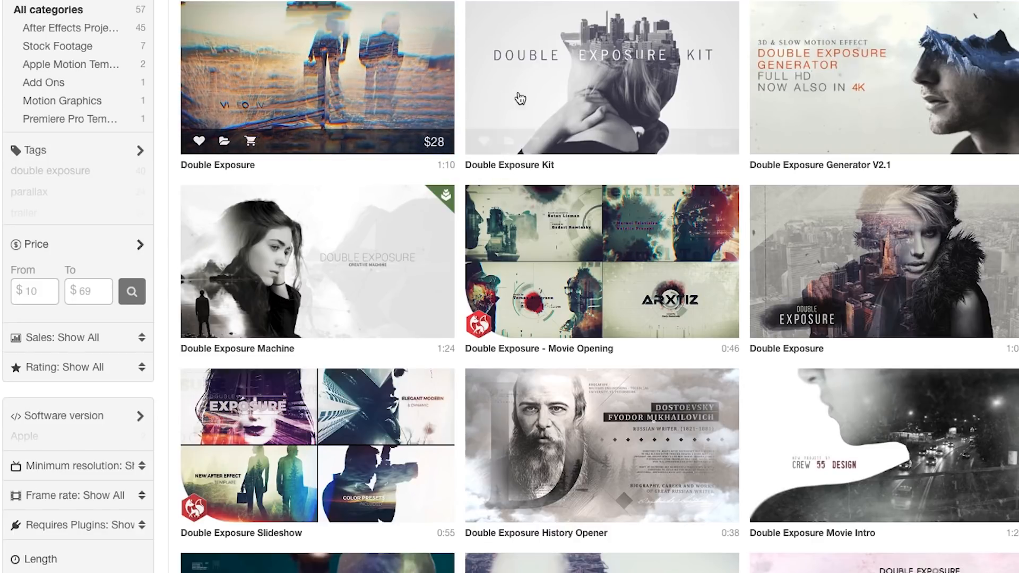